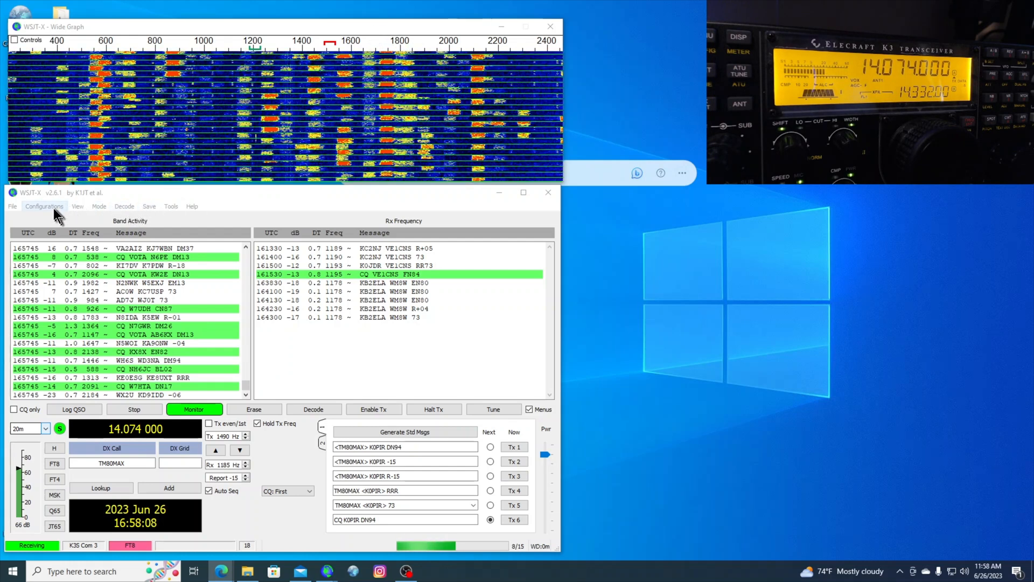
# Step: Open WSJT-X Settings from the File menu, showing the Advanced tab's decoding parameters
pyautogui.click(44, 206)
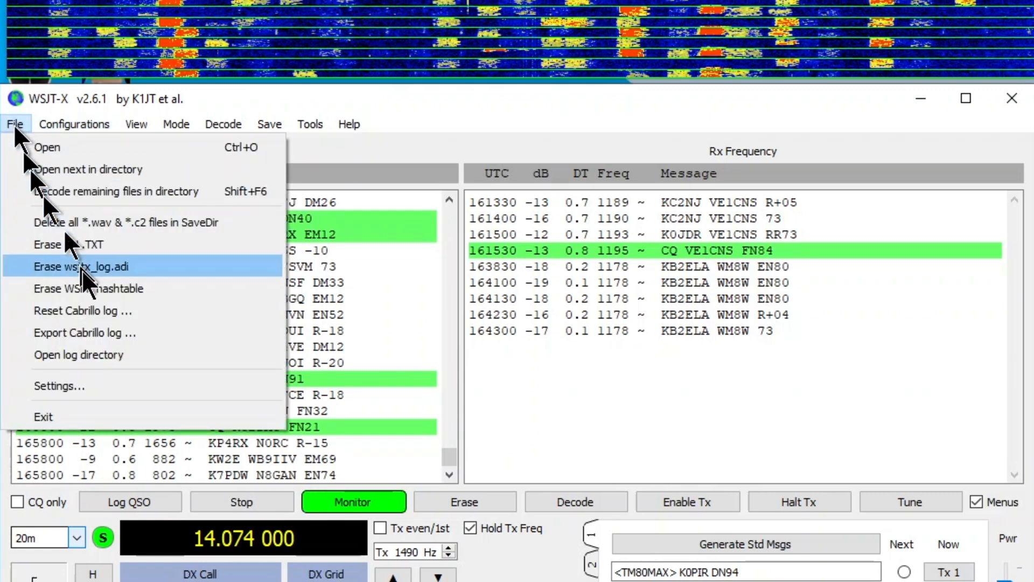
pyautogui.press('Escape')
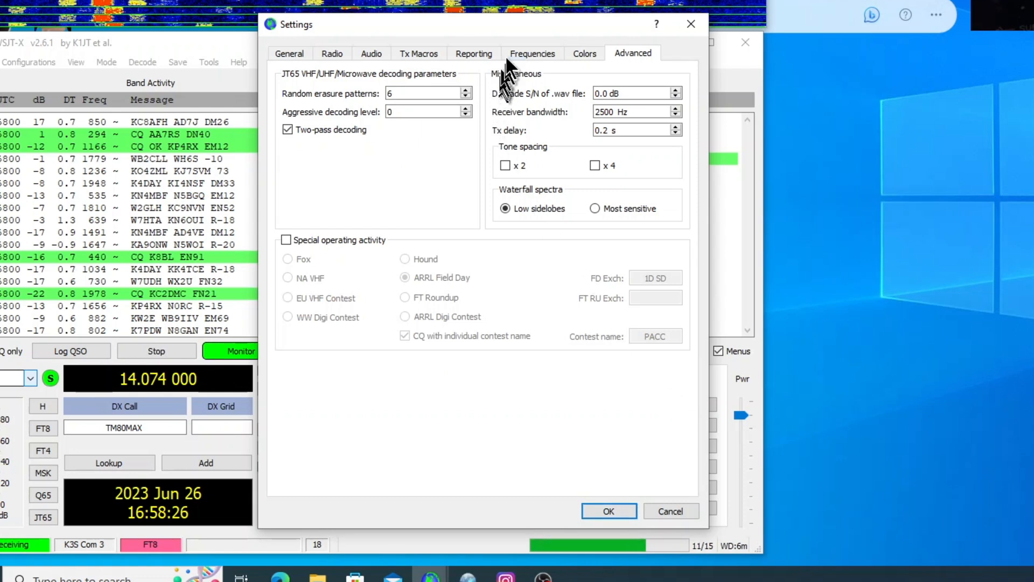
pyautogui.moveTo(532, 54)
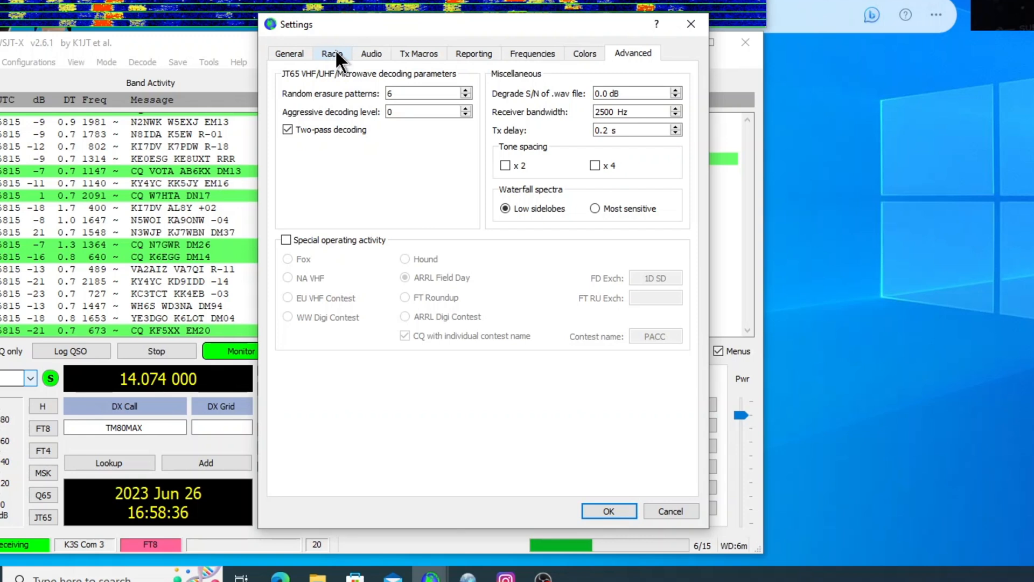
# Step: Test CAT and PTT control of the Elecraft K3S on COM3, then review audio devices
pyautogui.click(332, 54)
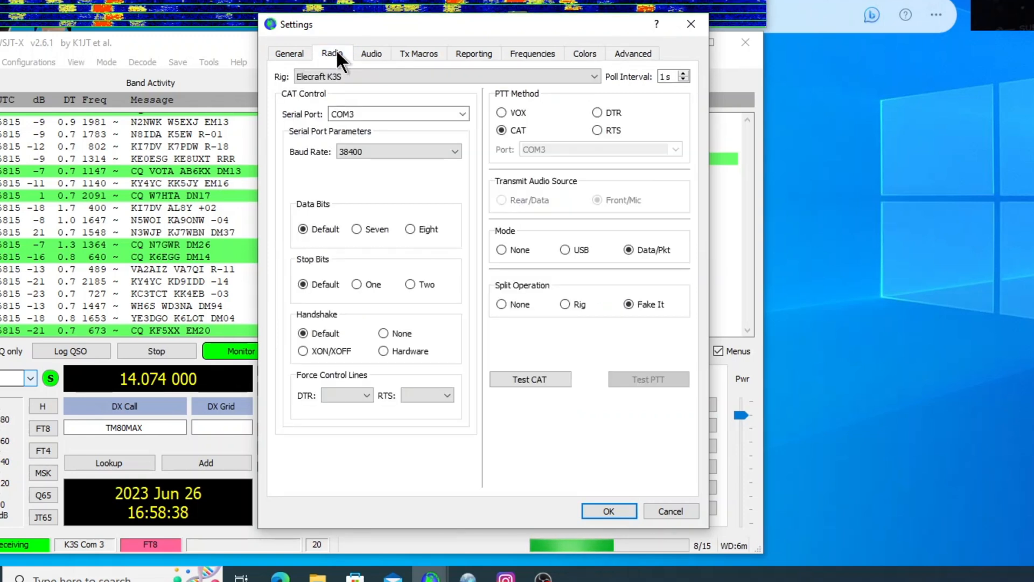
pyautogui.moveTo(376, 118)
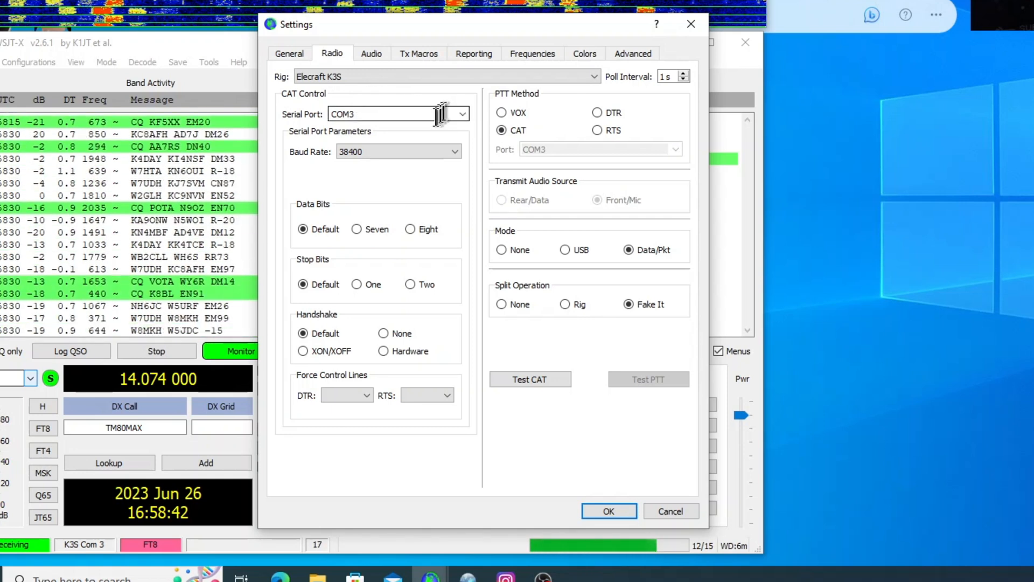
pyautogui.moveTo(376, 188)
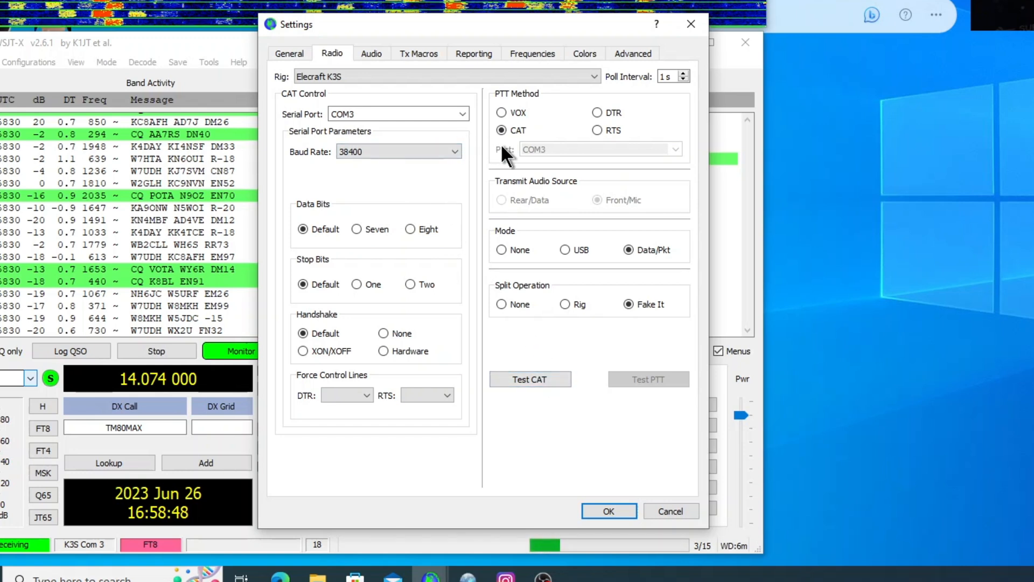
pyautogui.moveTo(649, 288)
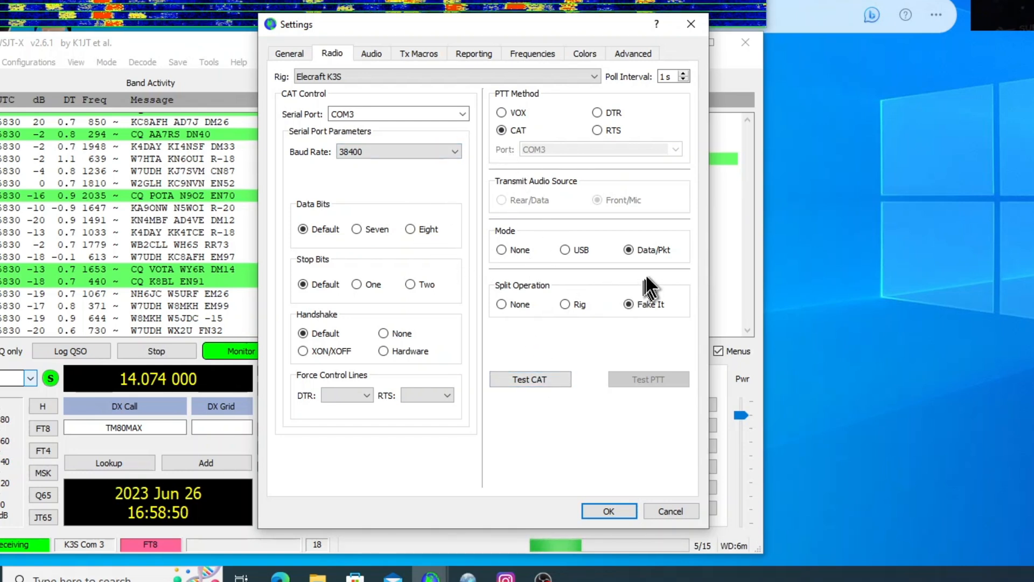
pyautogui.moveTo(643, 274)
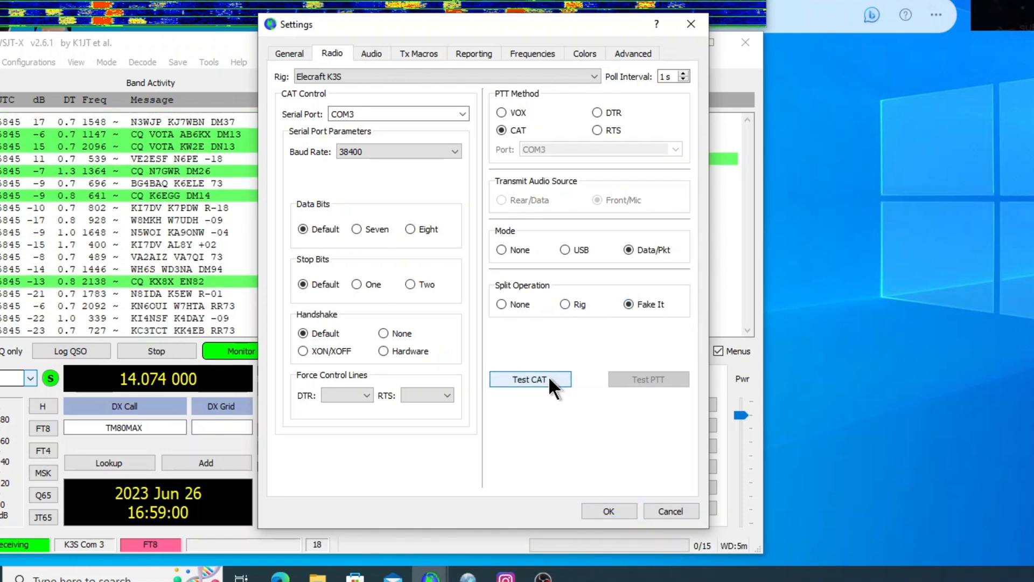
pyautogui.click(530, 379)
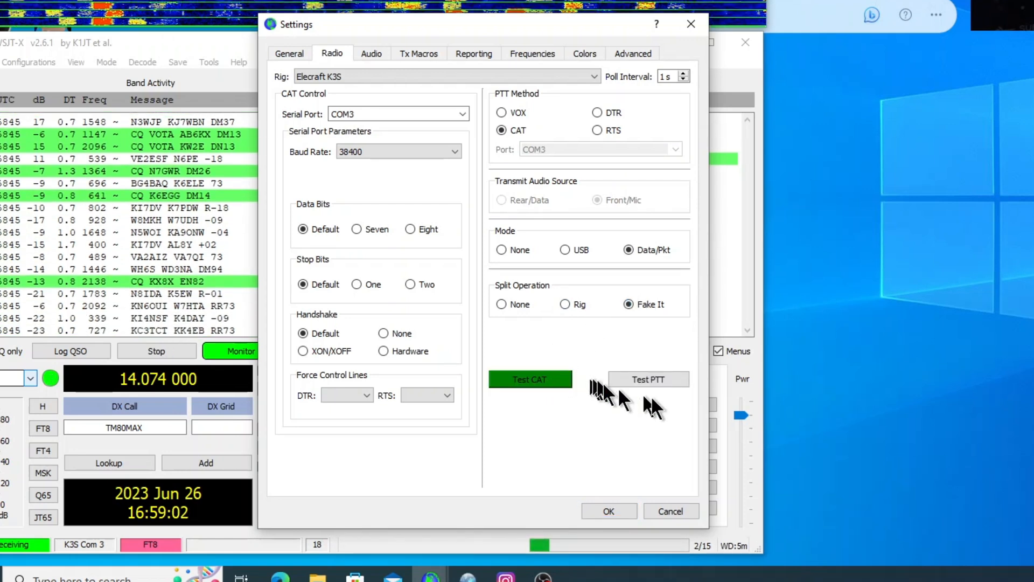
pyautogui.click(649, 378)
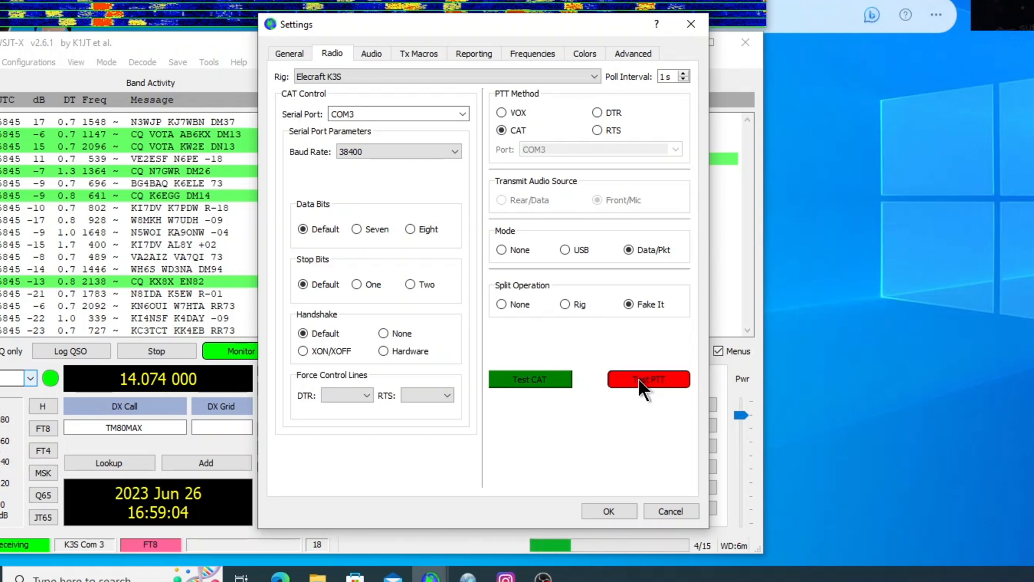
pyautogui.click(648, 379)
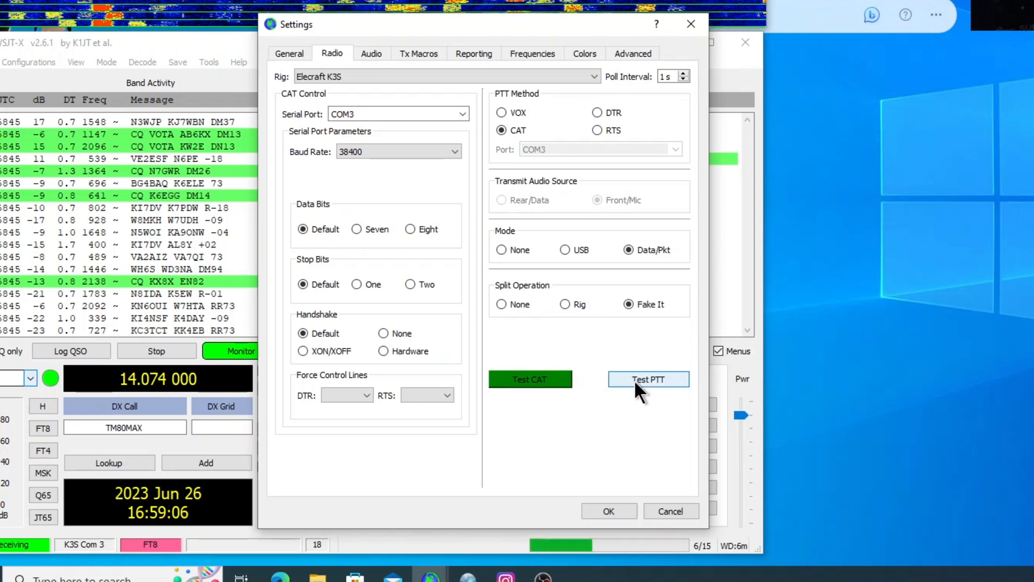
pyautogui.click(370, 54)
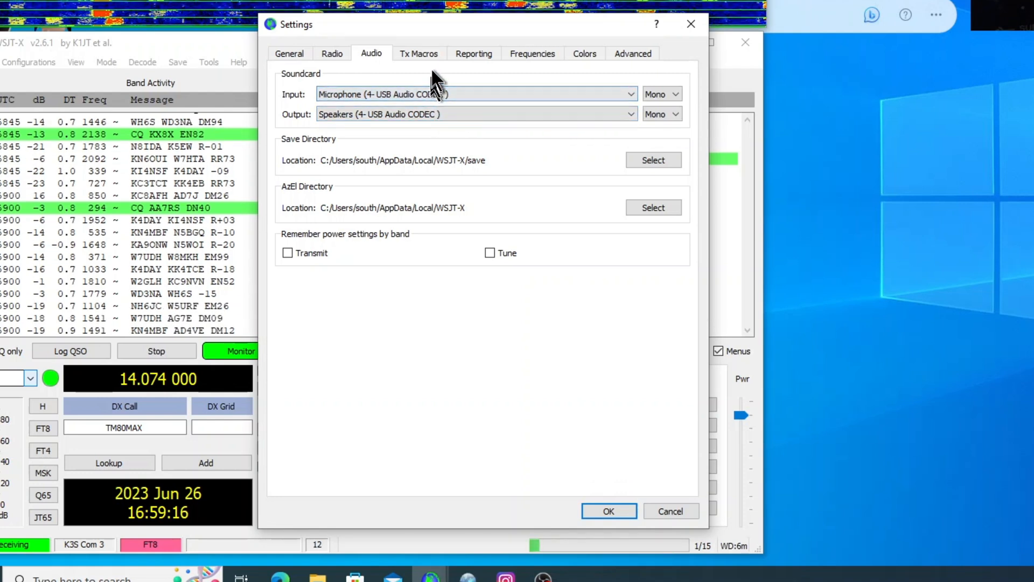
pyautogui.moveTo(473, 63)
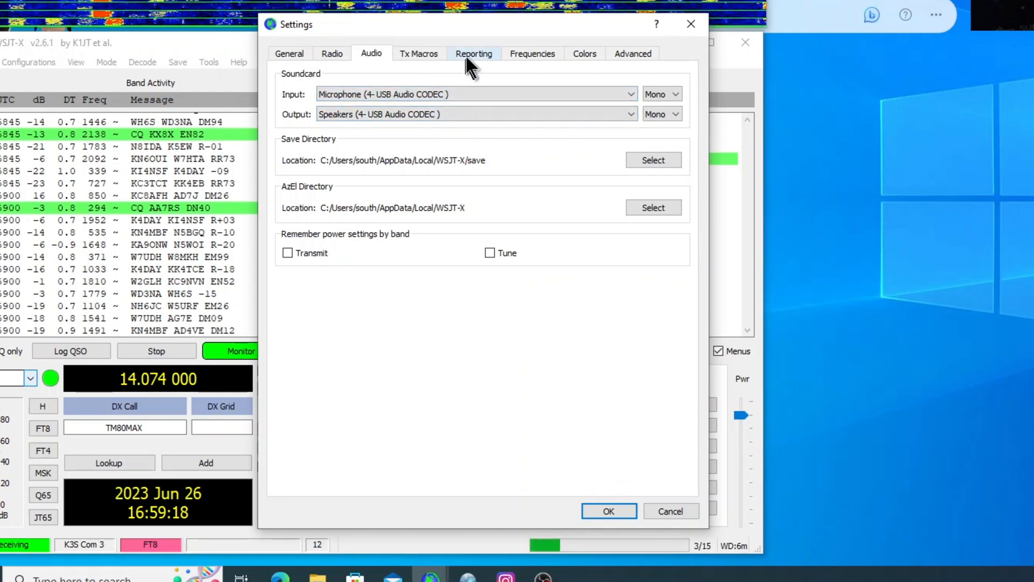
# Step: Review reporting settings: QSO logging prompt enabled, UDP server 127.0.0.1 on port 2237
pyautogui.click(474, 54)
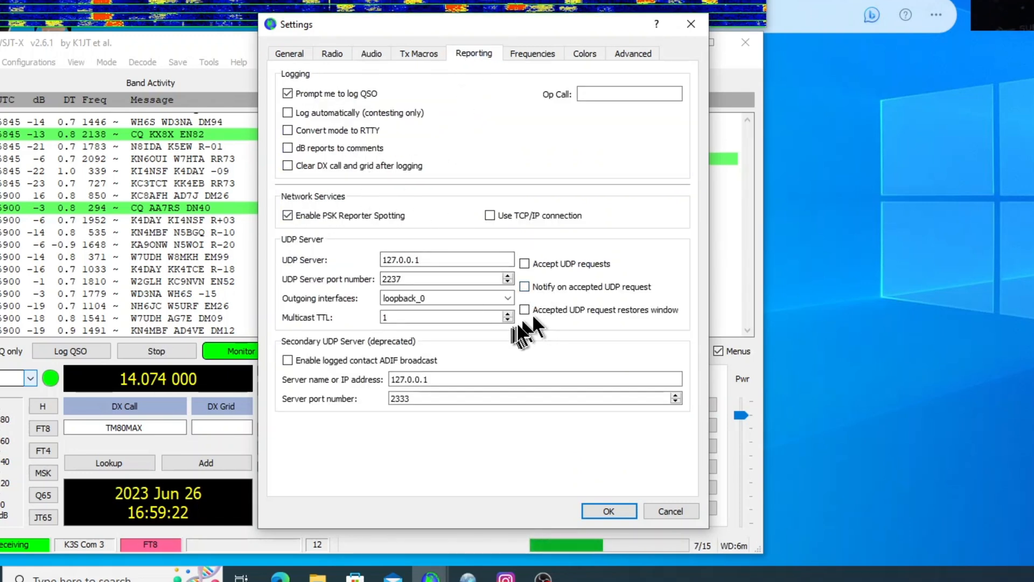
pyautogui.moveTo(501, 278)
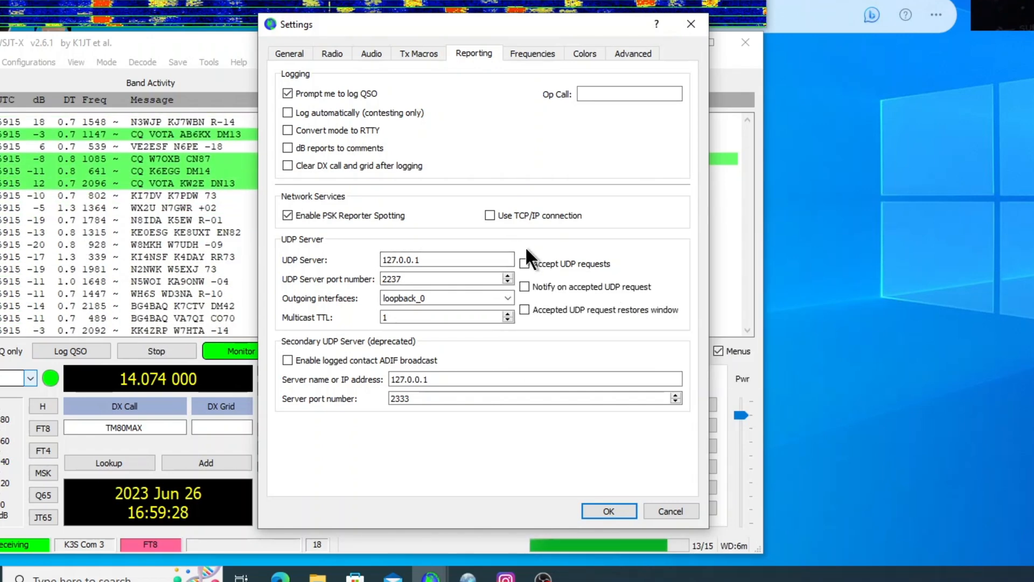
pyautogui.moveTo(518, 264)
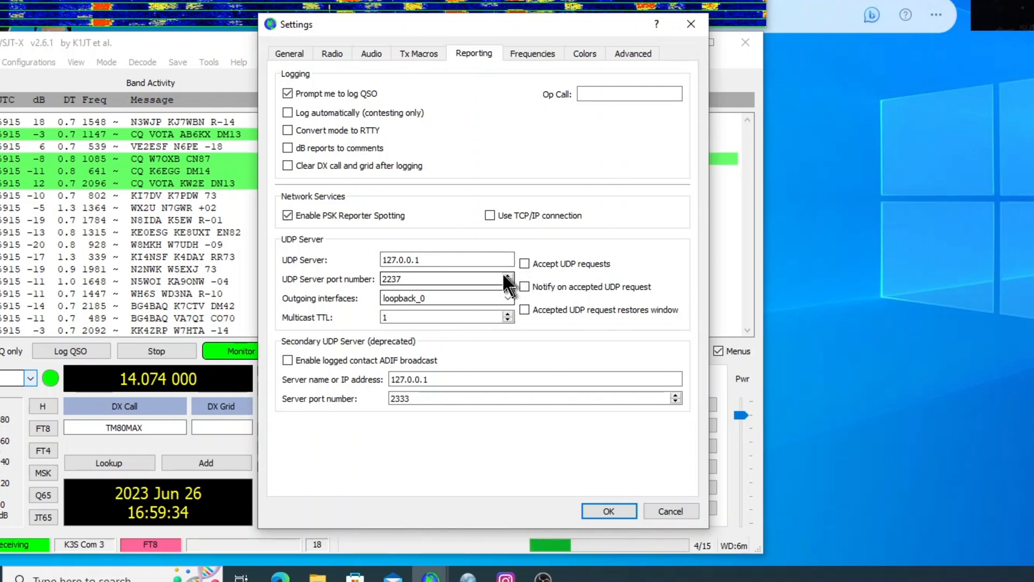
pyautogui.moveTo(423, 132)
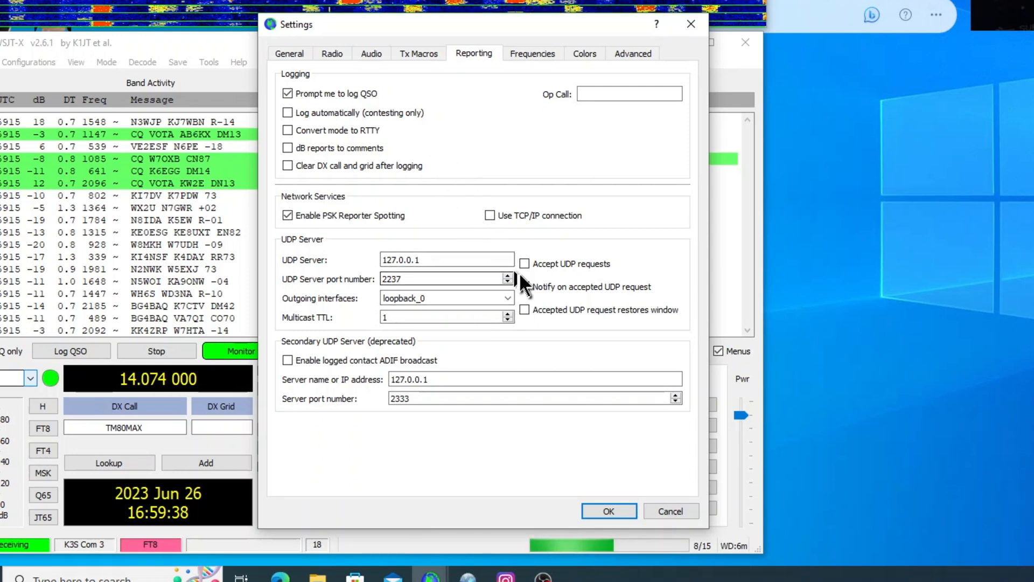
pyautogui.moveTo(480, 252)
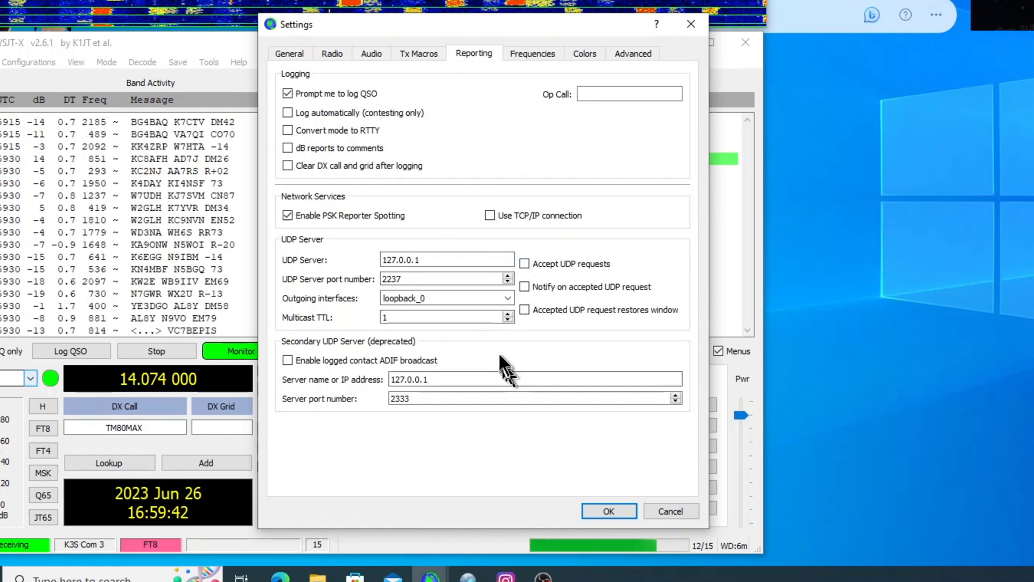
pyautogui.moveTo(353, 244)
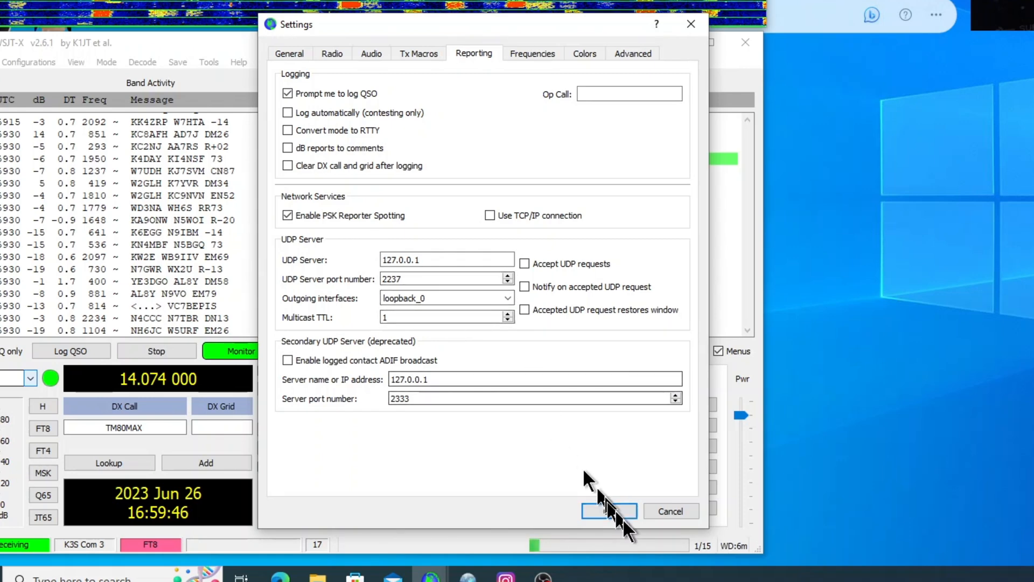
# Step: Accept the settings with OK and return to FT8 decoding on 14.074 MHz
pyautogui.click(608, 511)
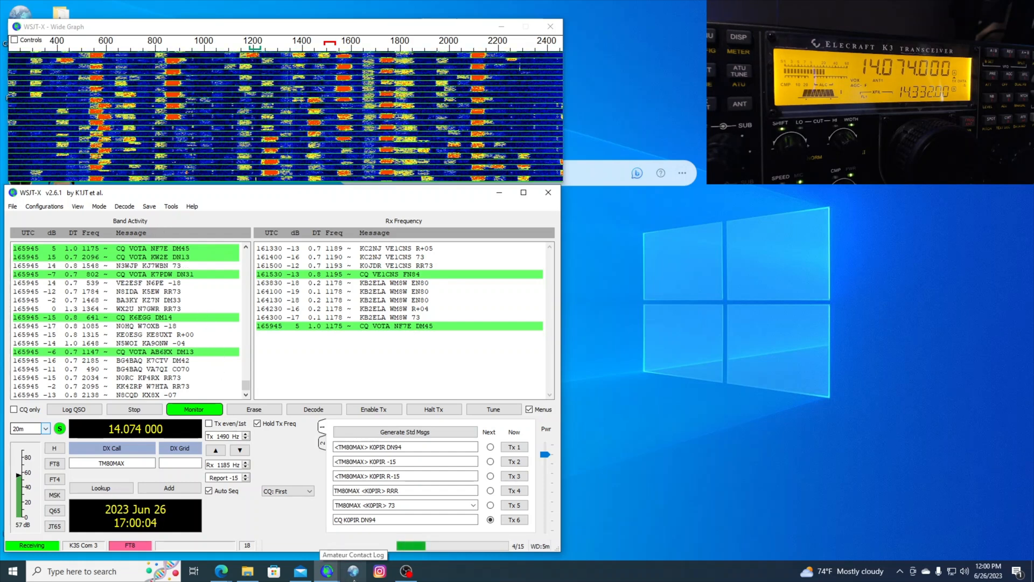
# Step: Bring up N3FJP Amateur Contact Log, which reports COM3 port access denied
pyautogui.click(353, 571)
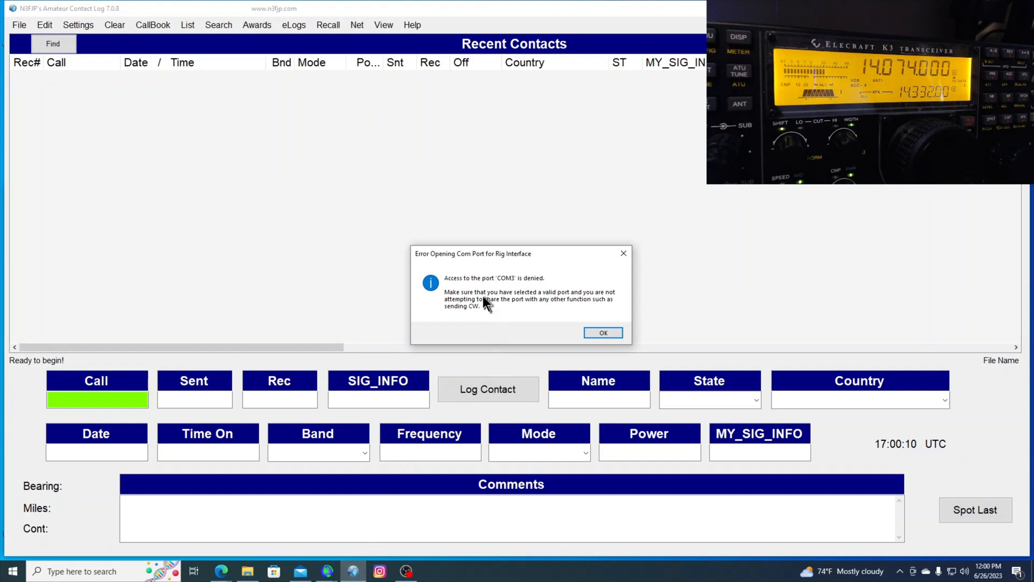
pyautogui.moveTo(502, 300)
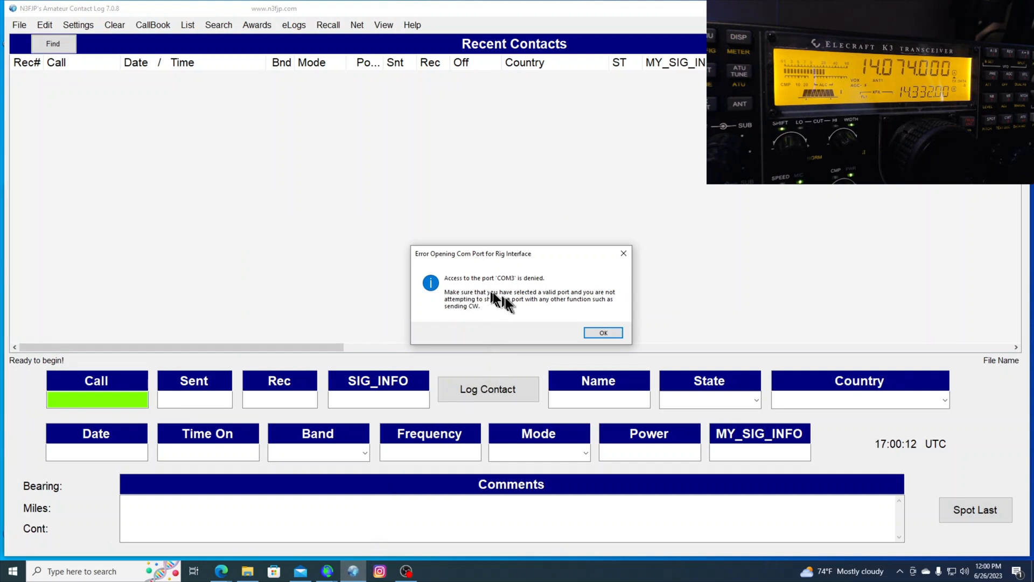
pyautogui.moveTo(528, 315)
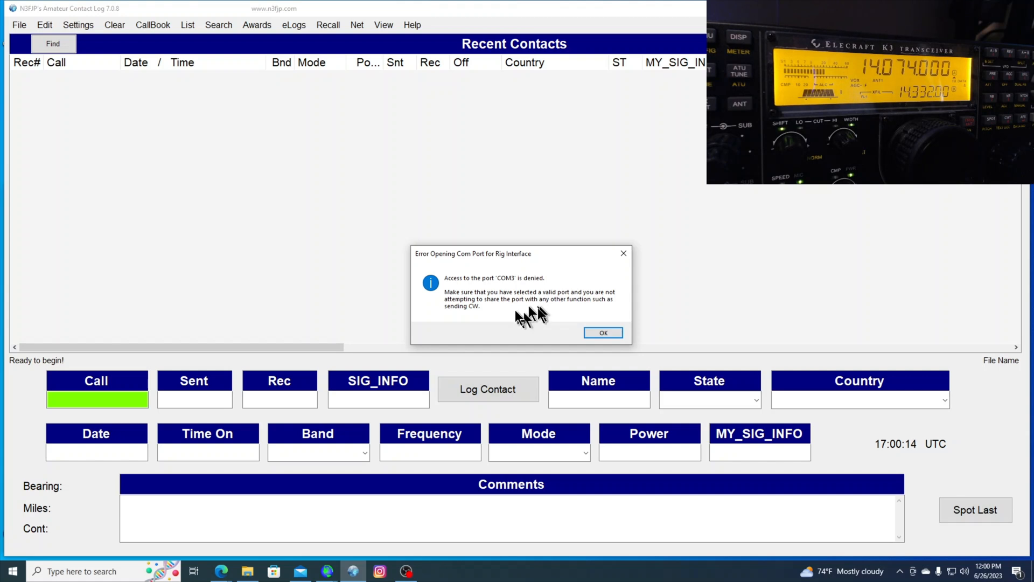
pyautogui.moveTo(531, 312)
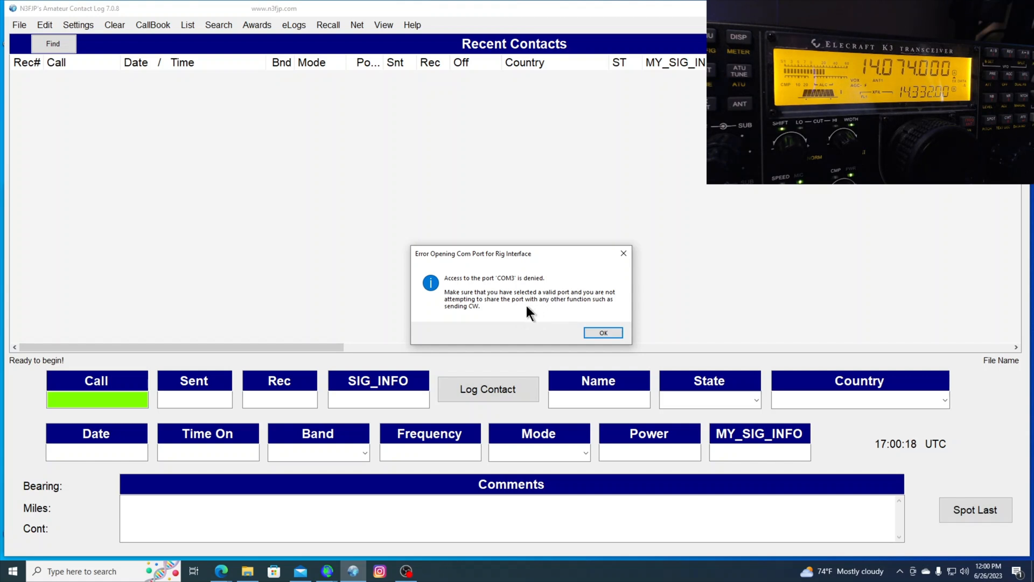
pyautogui.moveTo(523, 315)
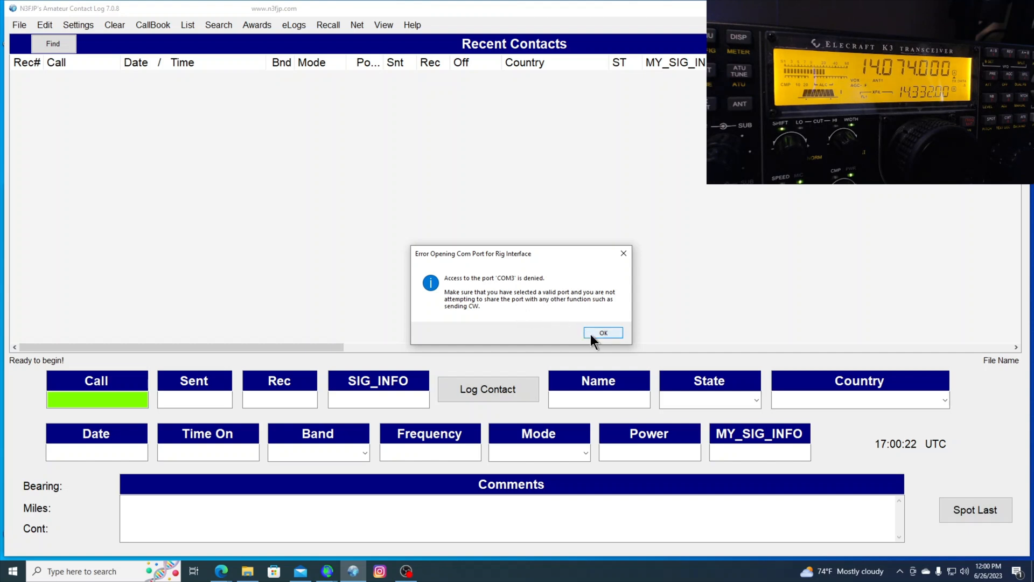
pyautogui.click(602, 332)
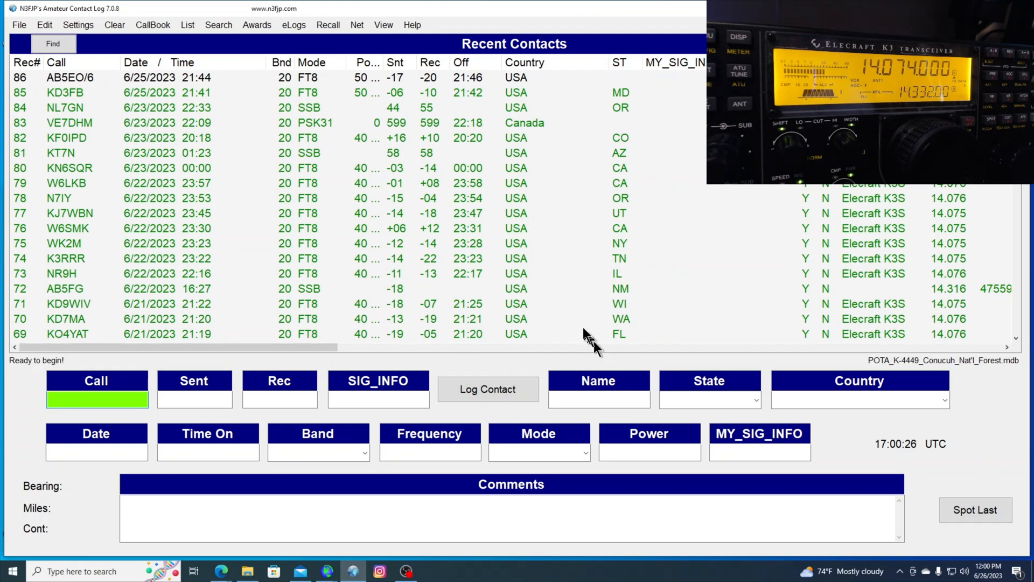
pyautogui.moveTo(164, 138)
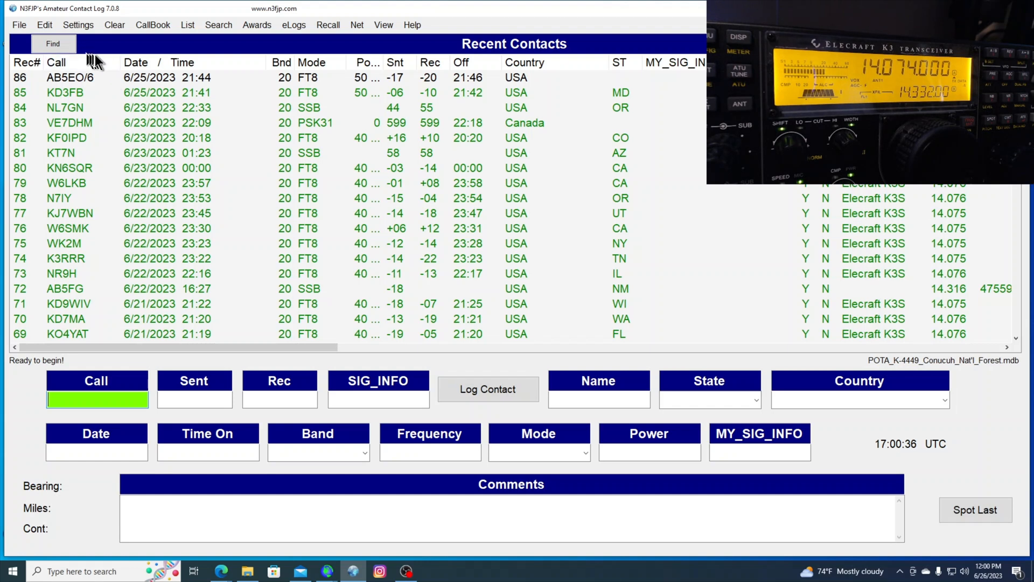
pyautogui.moveTo(268, 244)
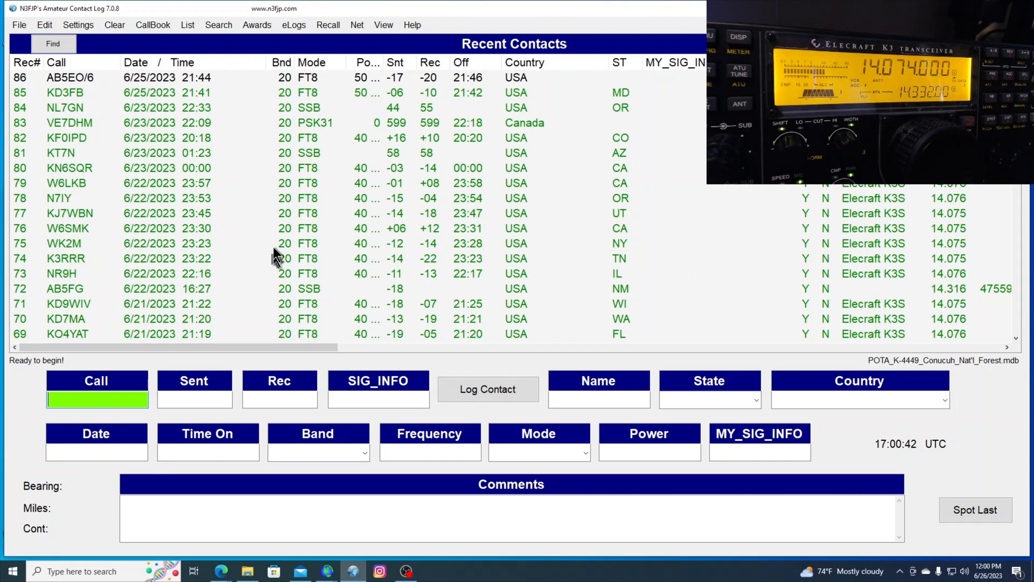
pyautogui.moveTo(246, 224)
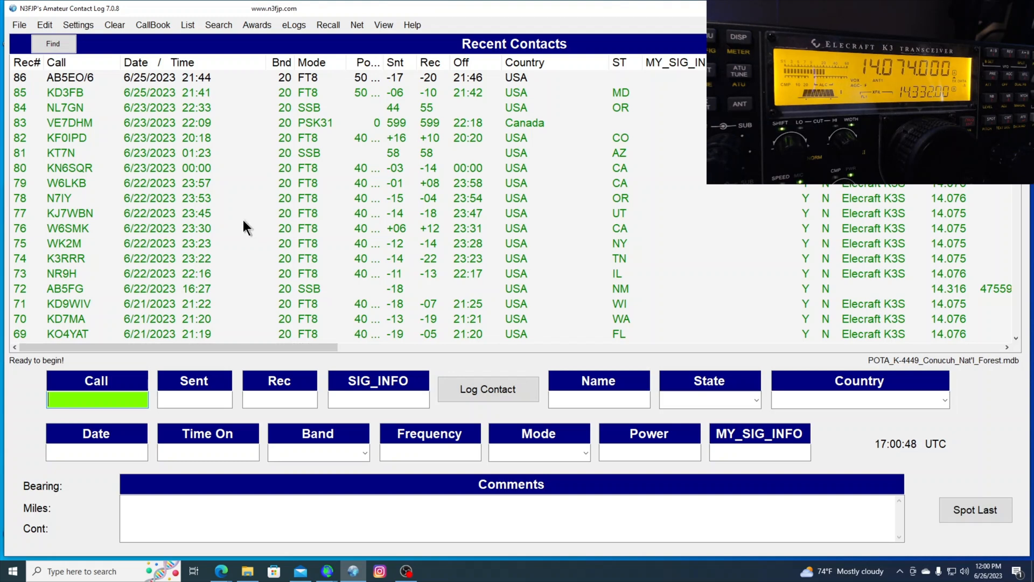
pyautogui.moveTo(257, 188)
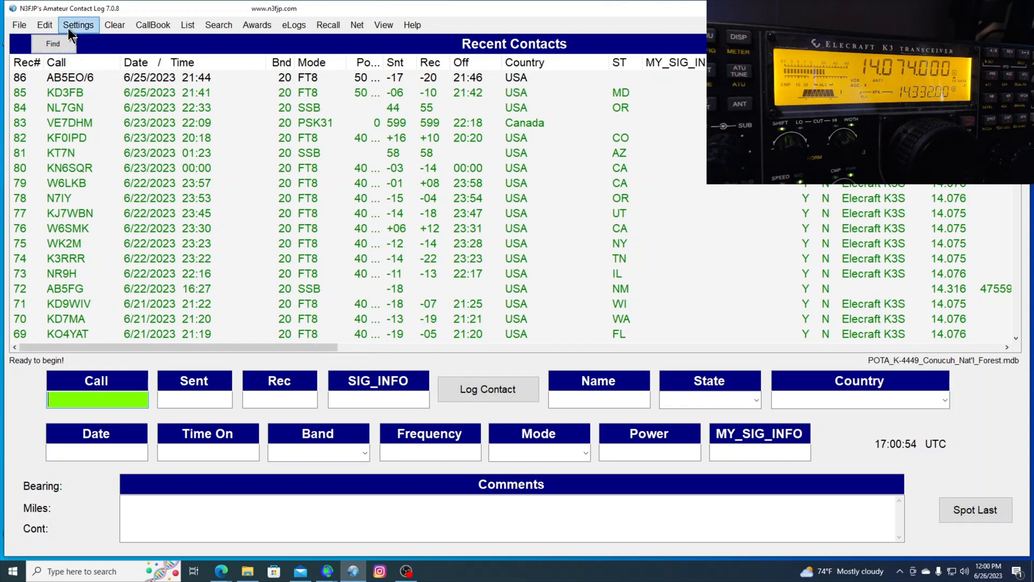
# Step: Open AC Log's API settings to verify TCP API on port 1100 and WSJT-X listening
pyautogui.click(78, 24)
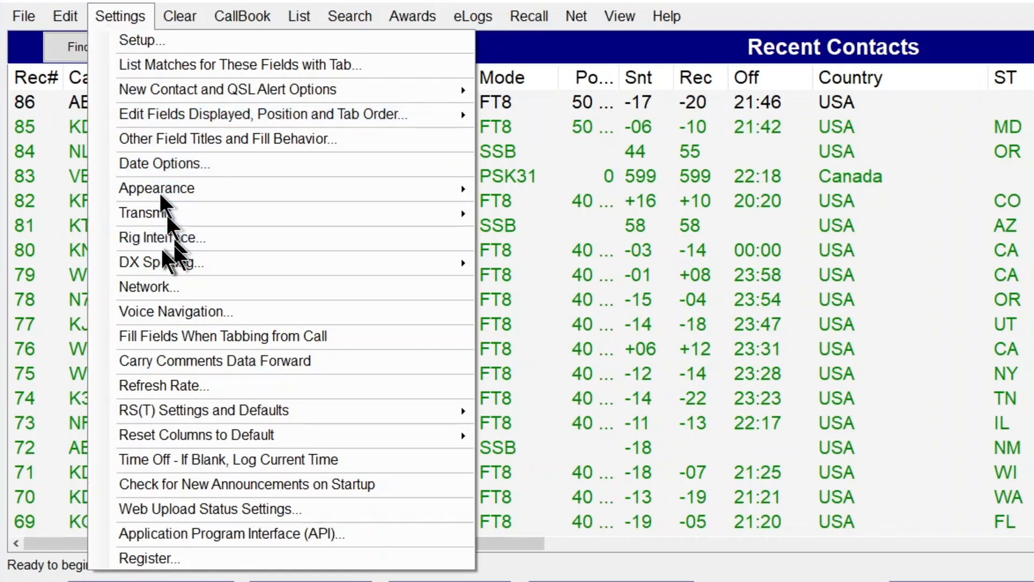
pyautogui.moveTo(244, 534)
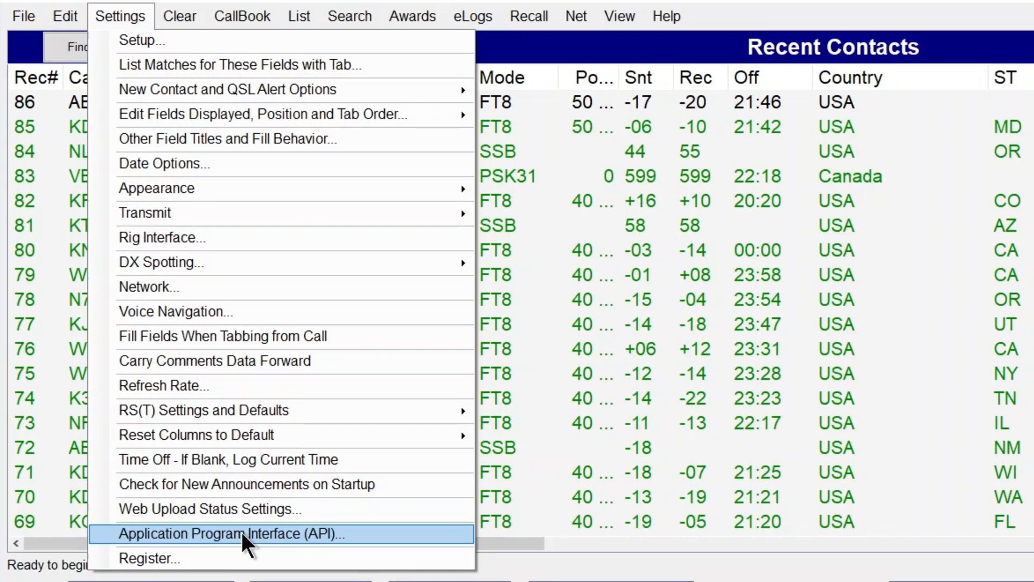
pyautogui.click(237, 533)
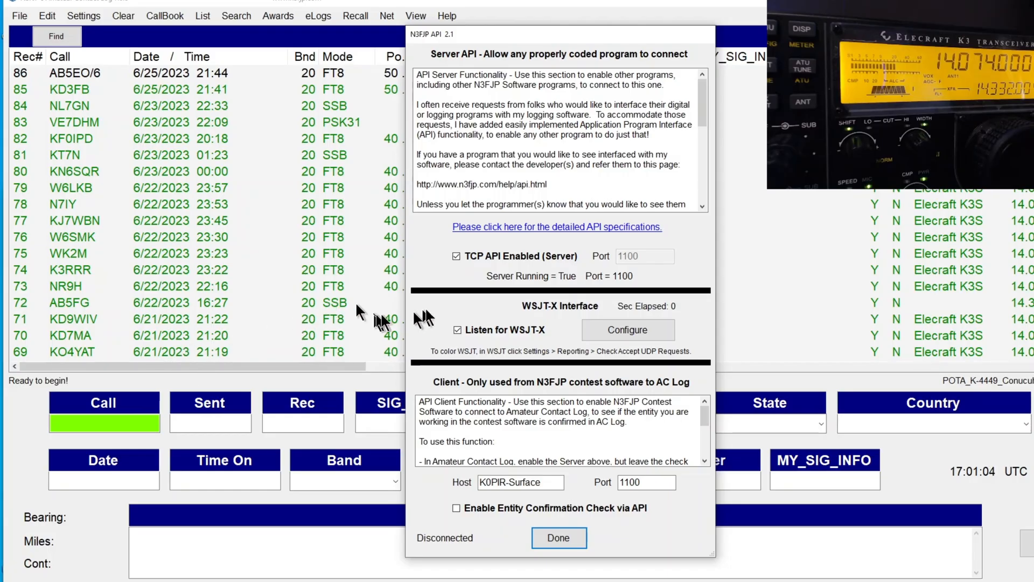
pyautogui.moveTo(613, 267)
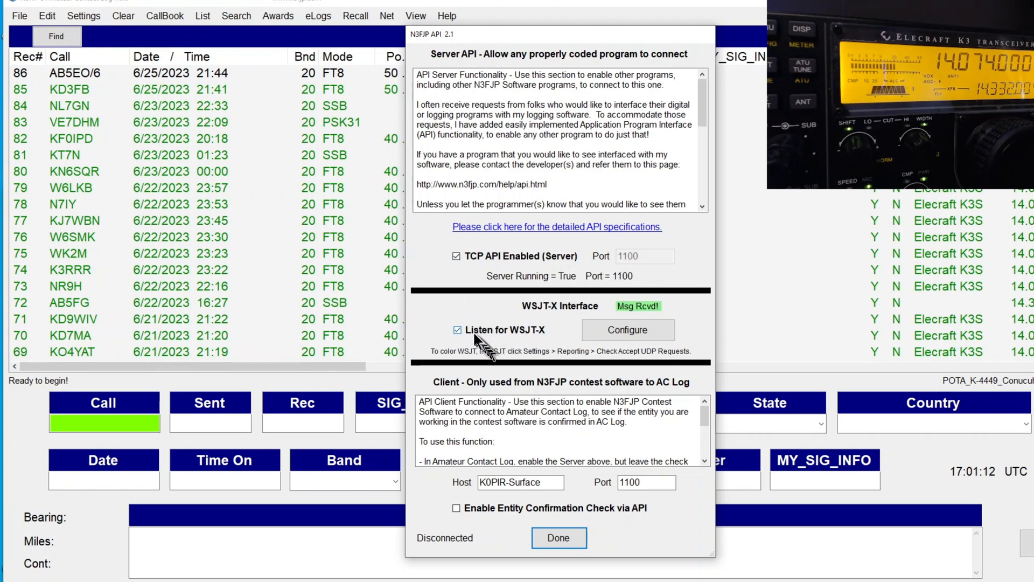
pyautogui.moveTo(637, 336)
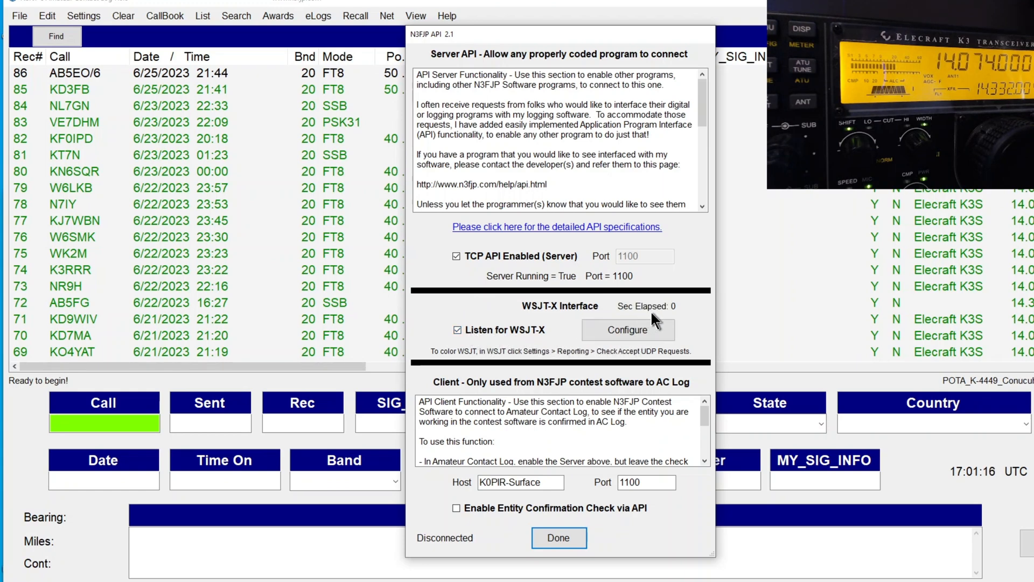
pyautogui.moveTo(614, 394)
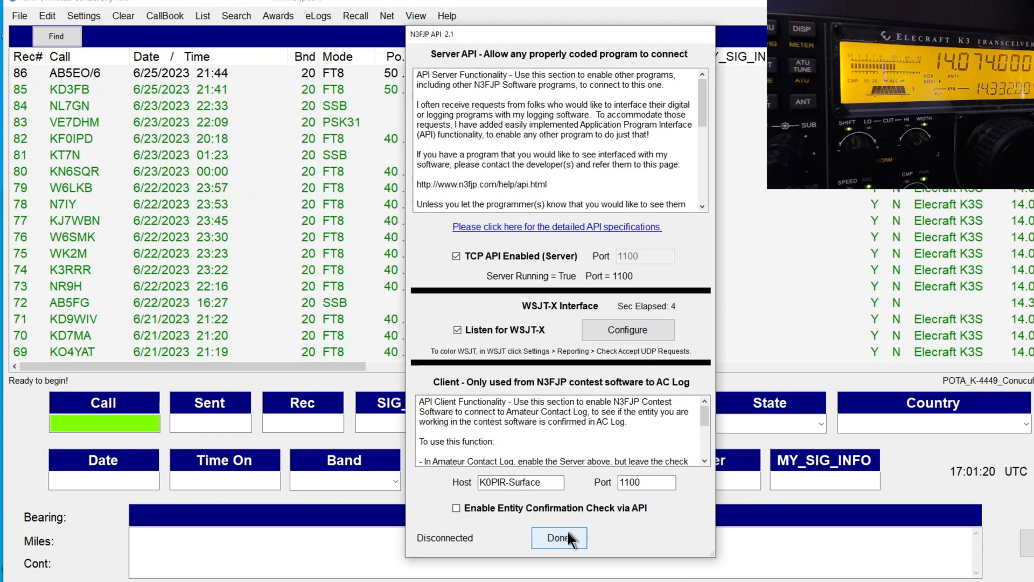
pyautogui.click(559, 537)
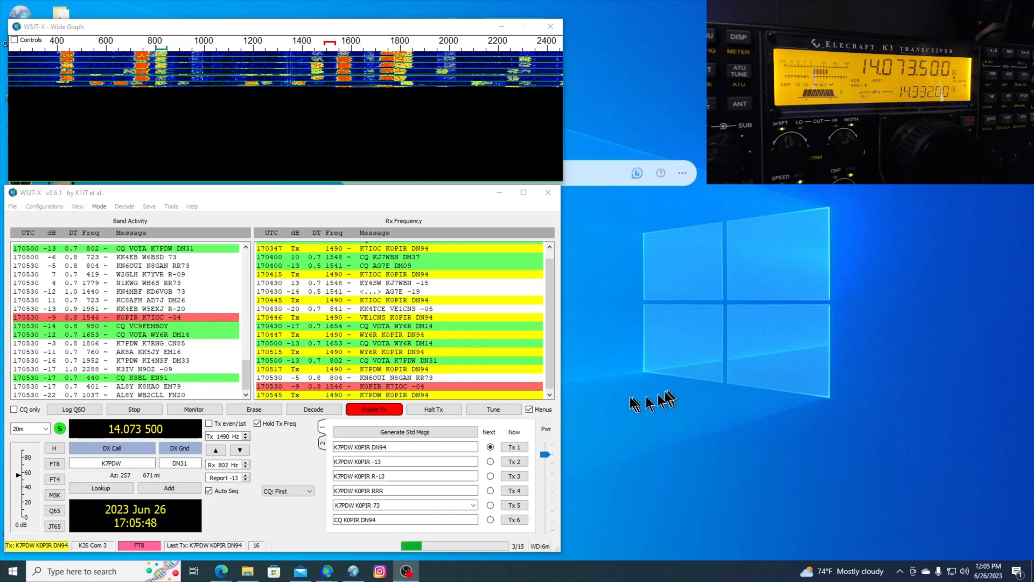
pyautogui.moveTo(612, 385)
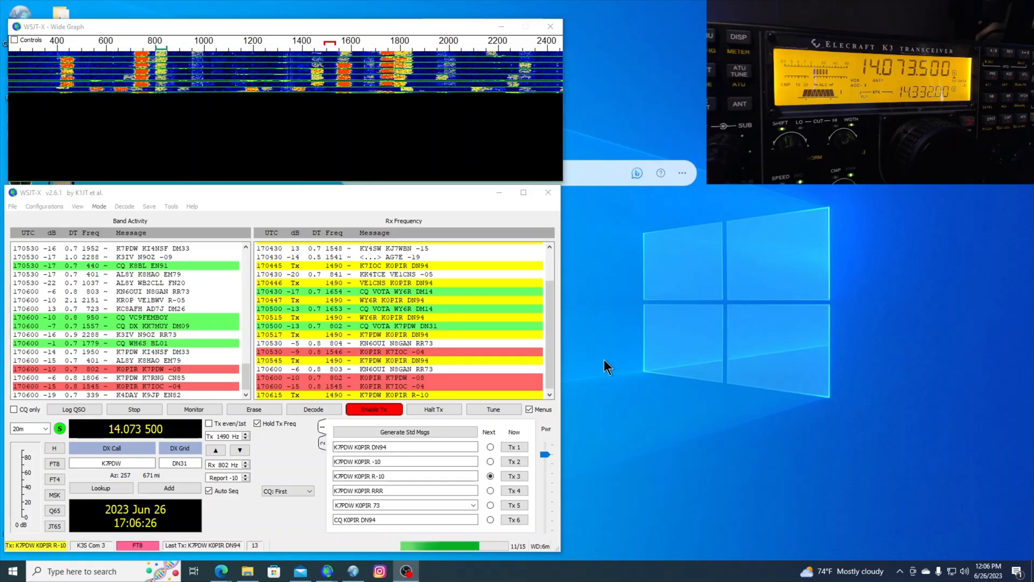
pyautogui.click(194, 409)
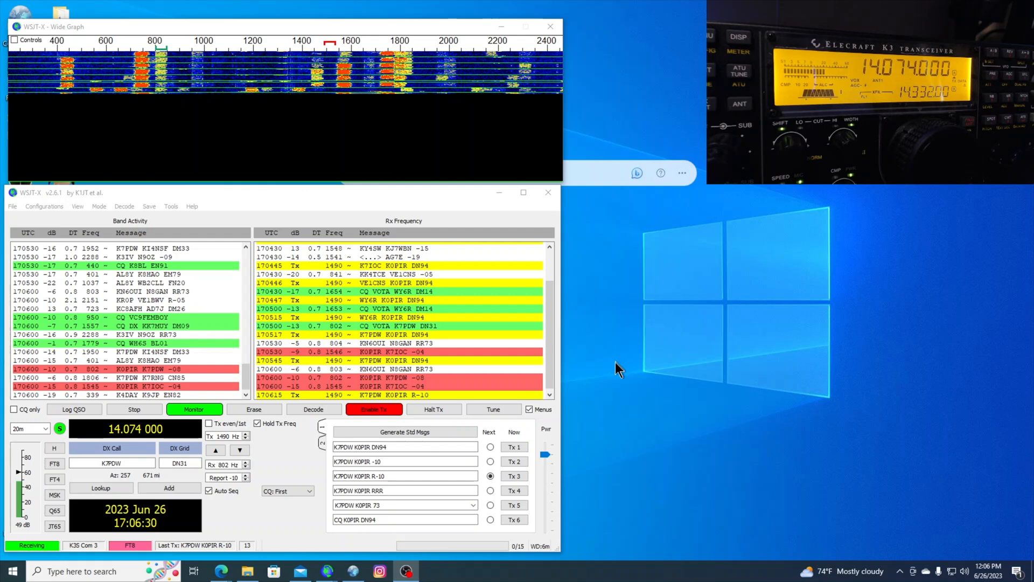
pyautogui.moveTo(646, 381)
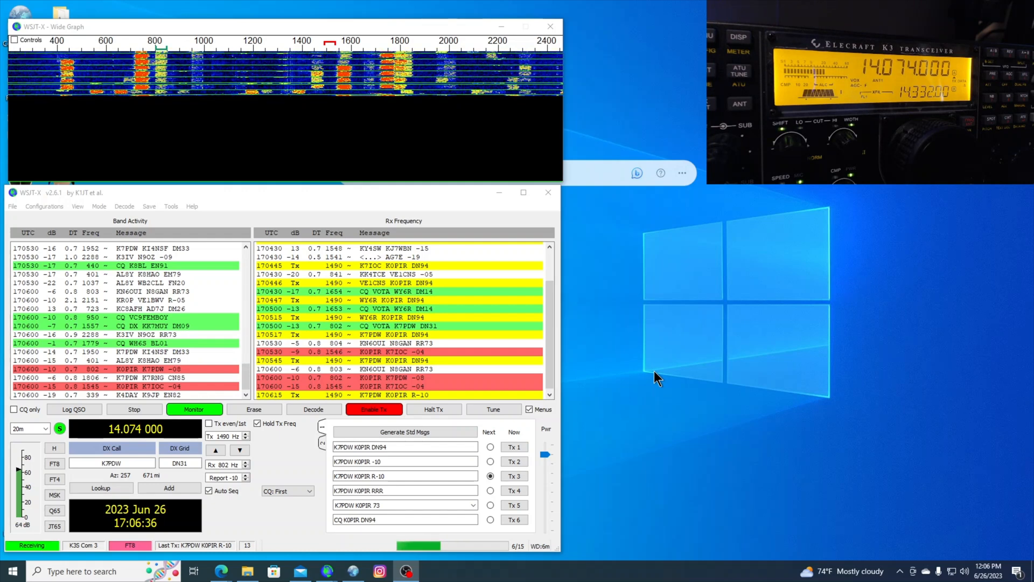
pyautogui.click(523, 192)
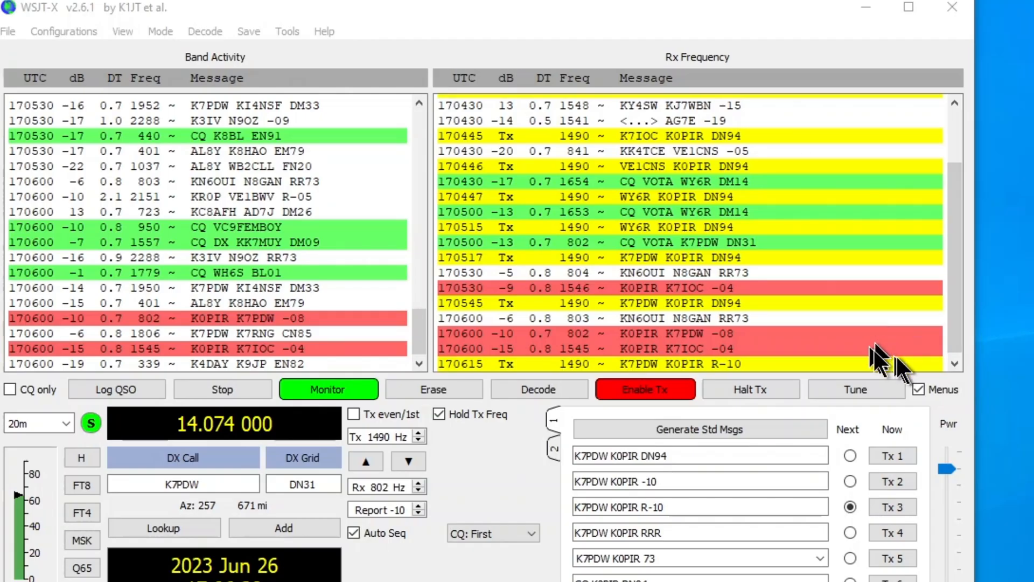
pyautogui.moveTo(904, 360)
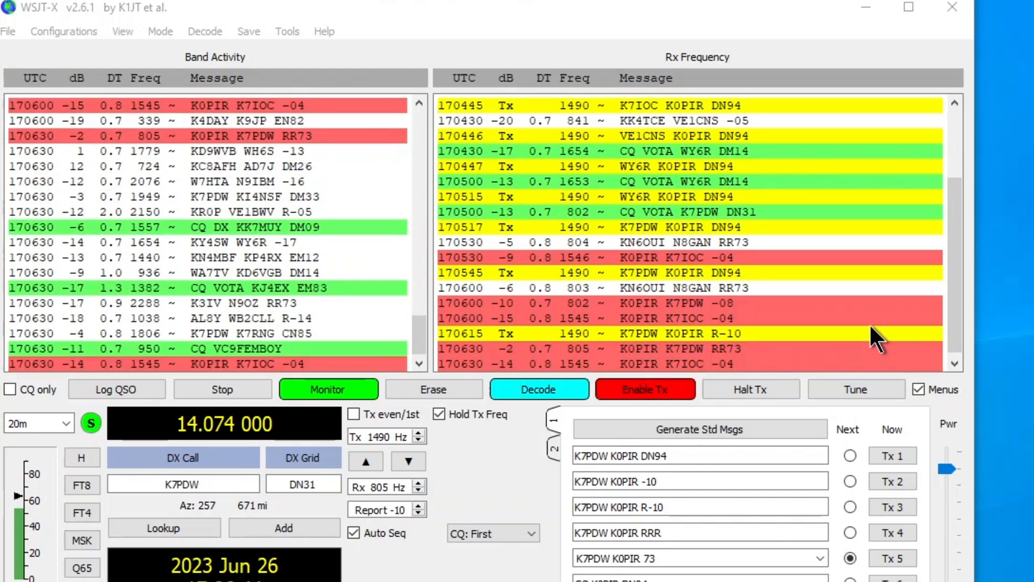
pyautogui.click(116, 389)
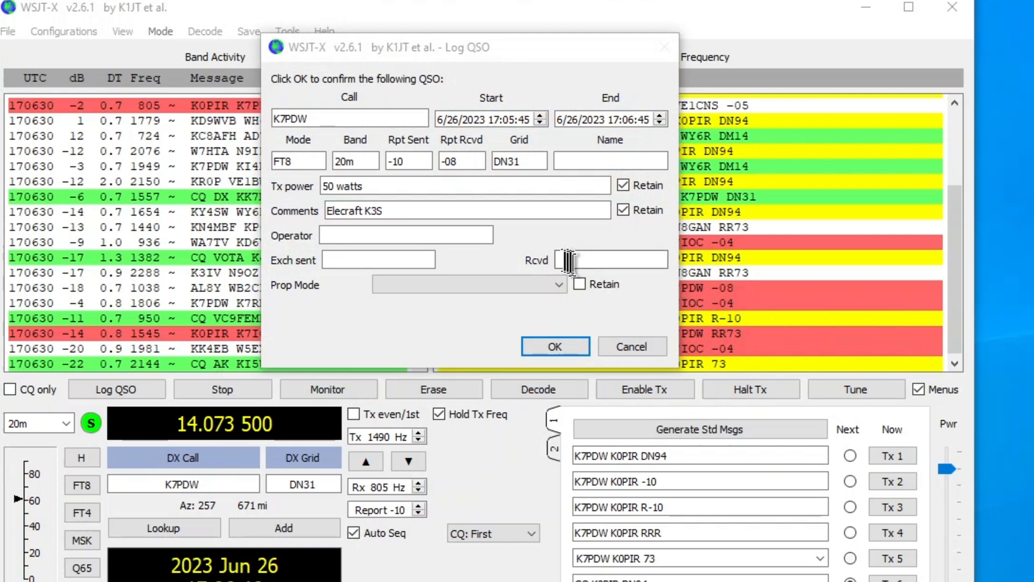
pyautogui.click(333, 186)
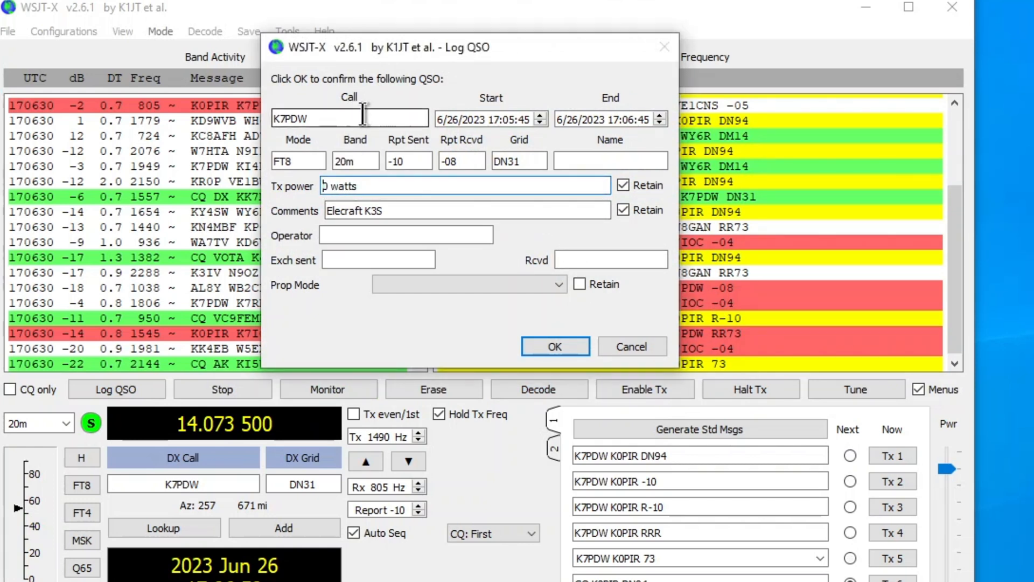
pyautogui.write('4')
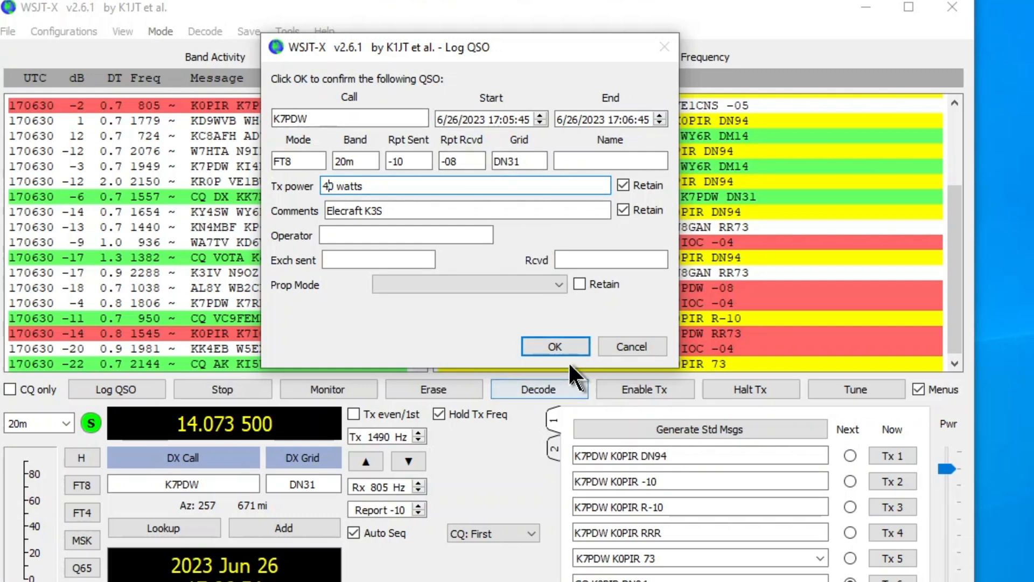
pyautogui.click(554, 347)
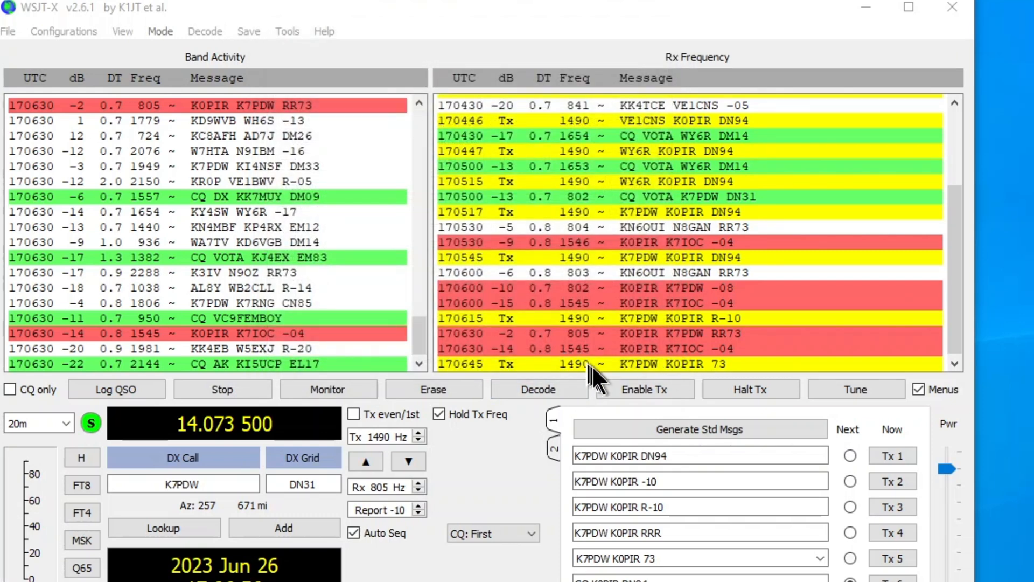
pyautogui.click(328, 388)
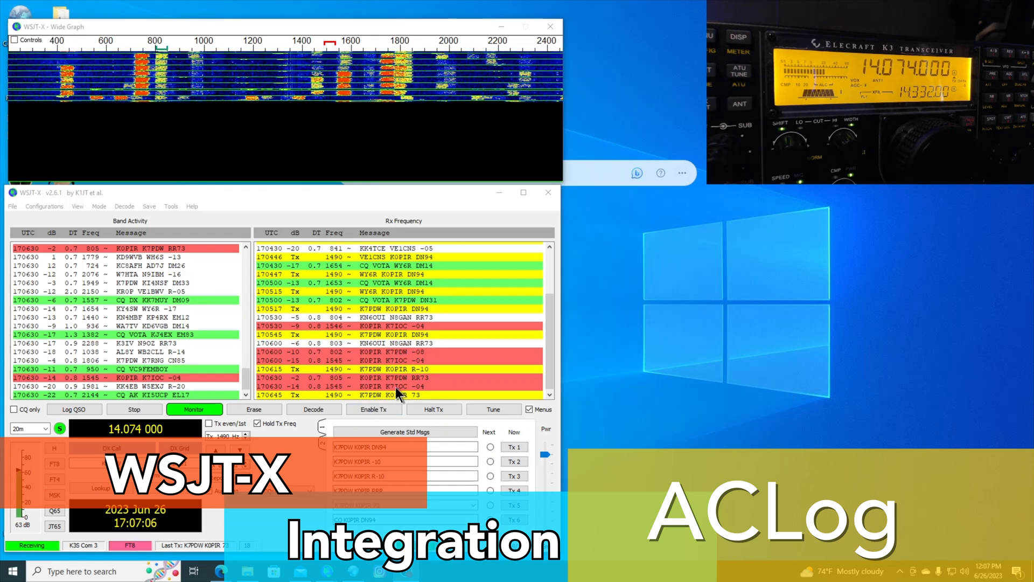
pyautogui.click(374, 409)
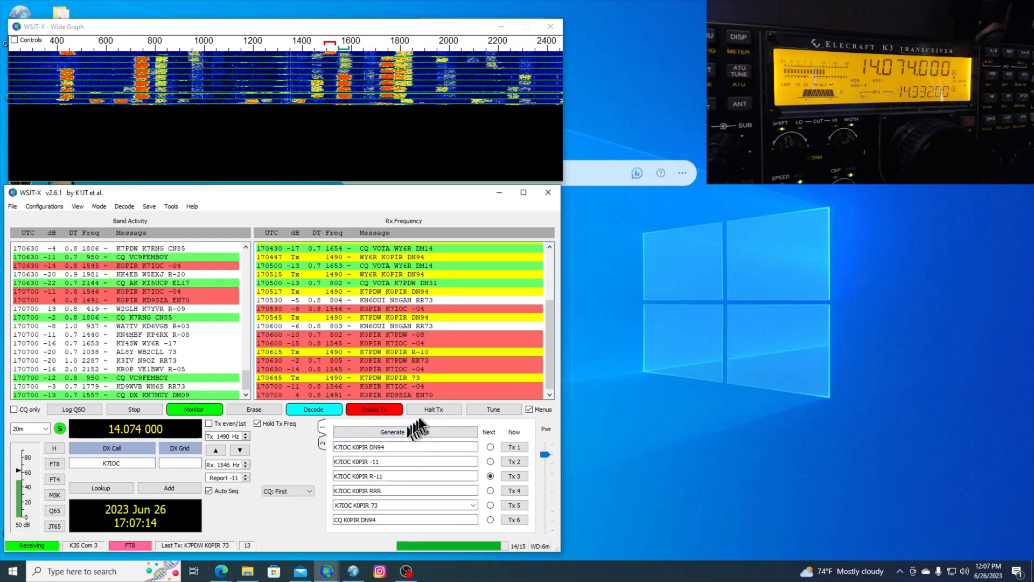
pyautogui.click(373, 409)
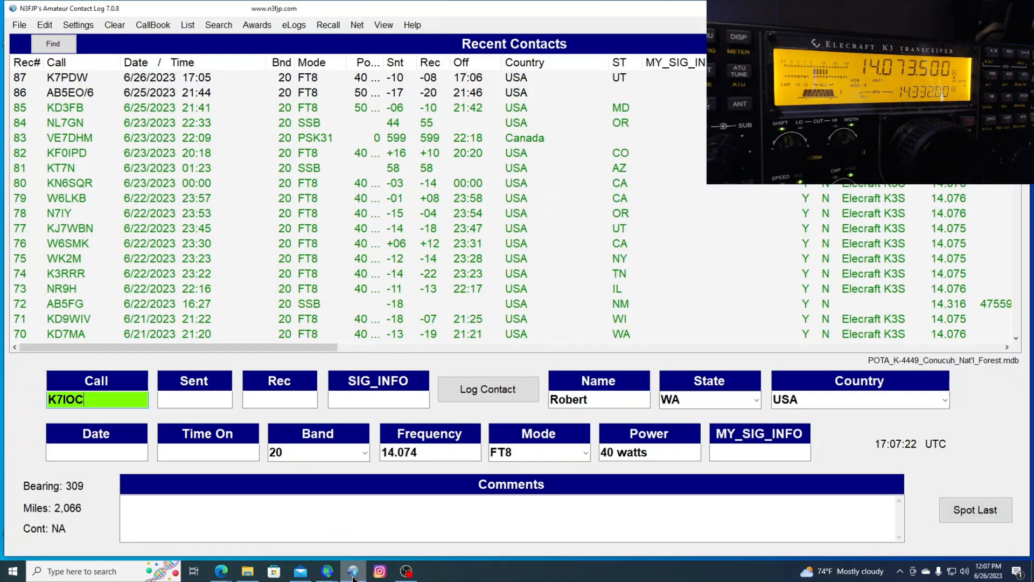
pyautogui.moveTo(109, 99)
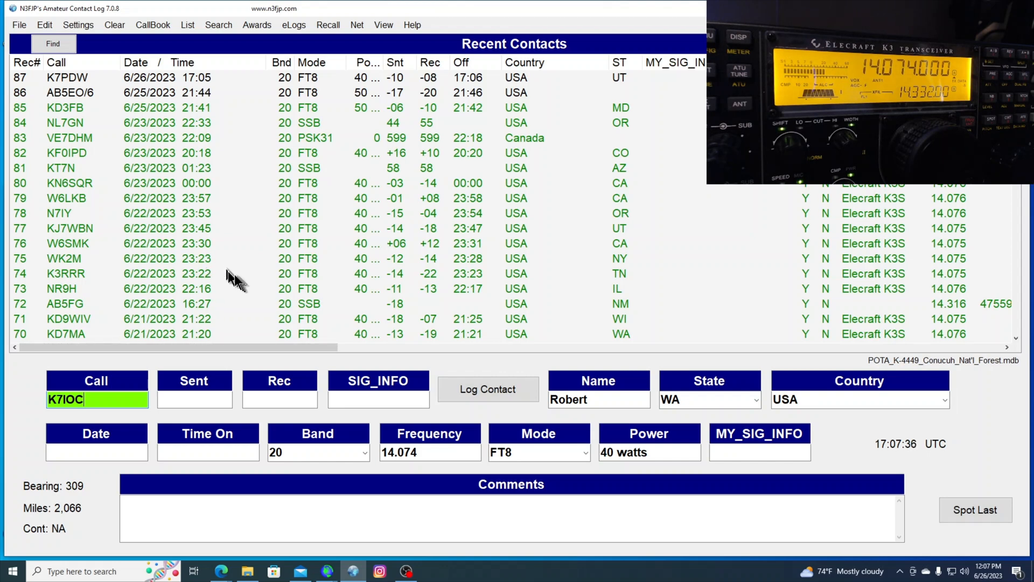
pyautogui.moveTo(277, 309)
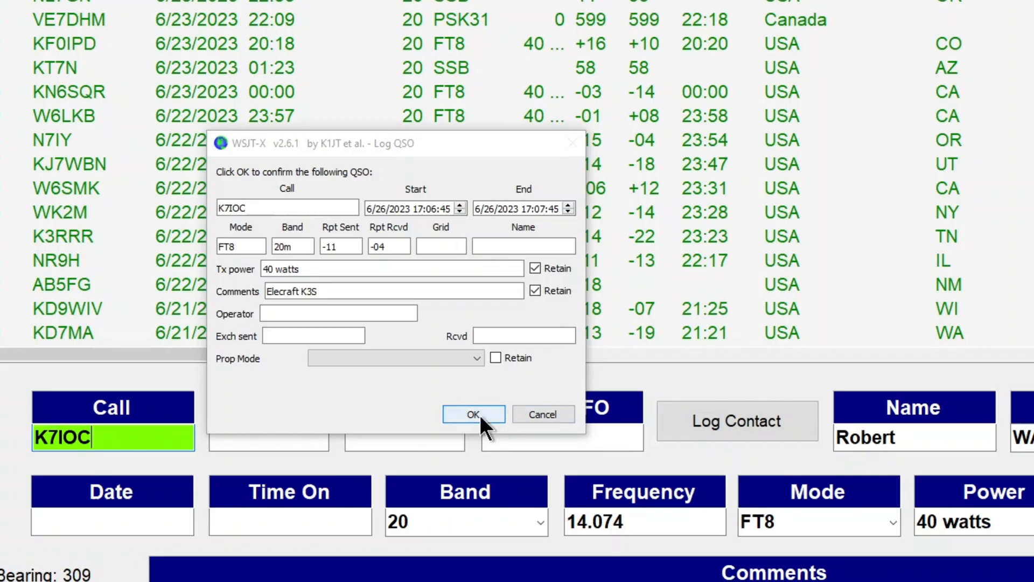
pyautogui.click(473, 415)
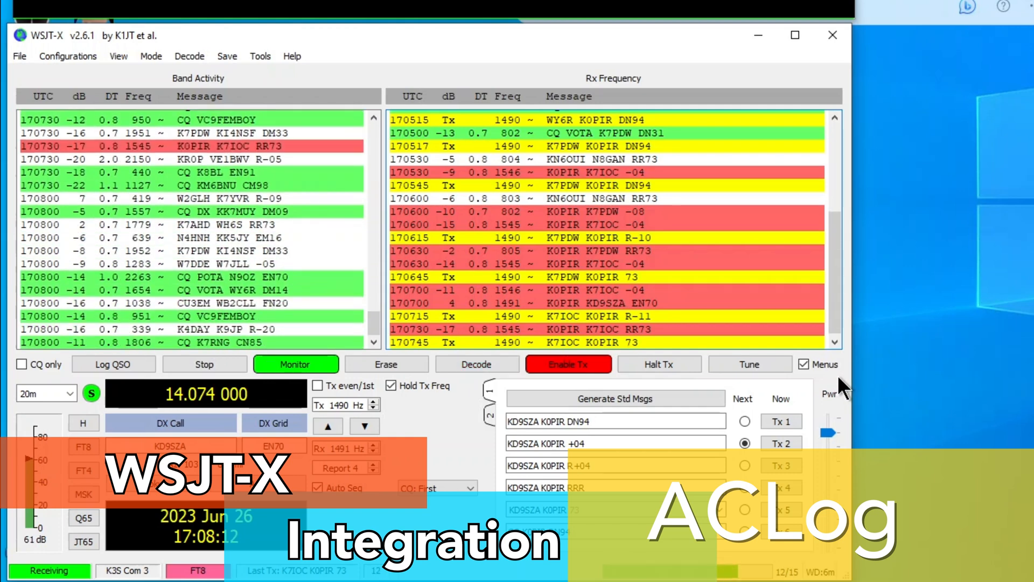
# Step: Let WSJT-X end the K7IOC QSO and send the +04 report to KD9SZA
pyautogui.click(476, 364)
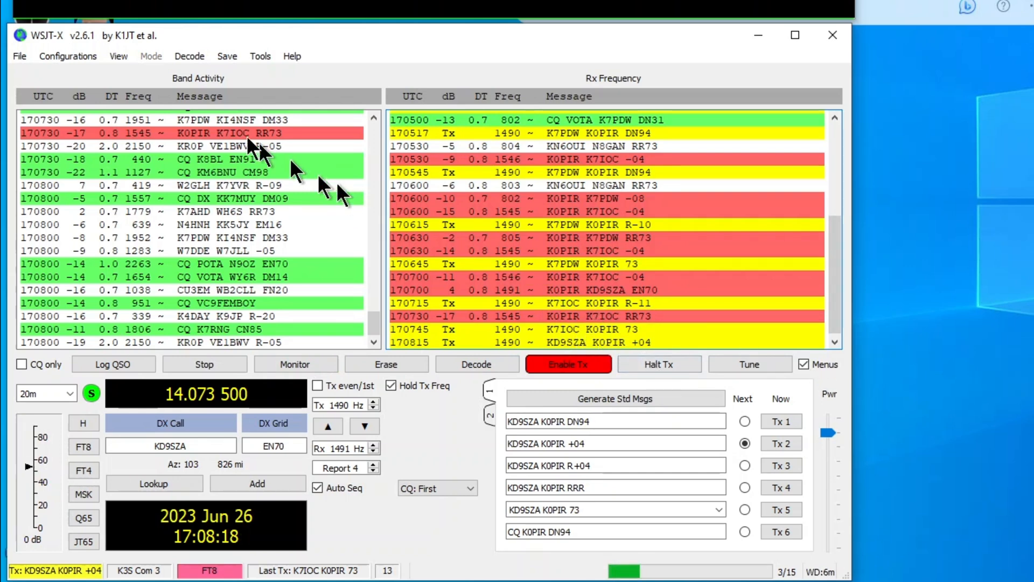
# Step: Review the WSJT-X General settings for station details and behavior, and accept them
pyautogui.click(20, 56)
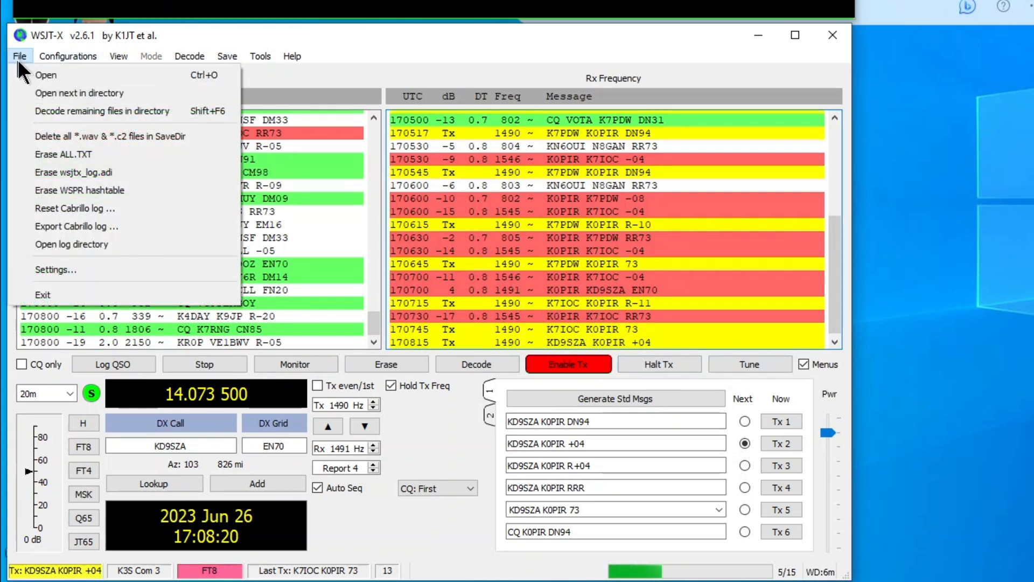
pyautogui.click(56, 269)
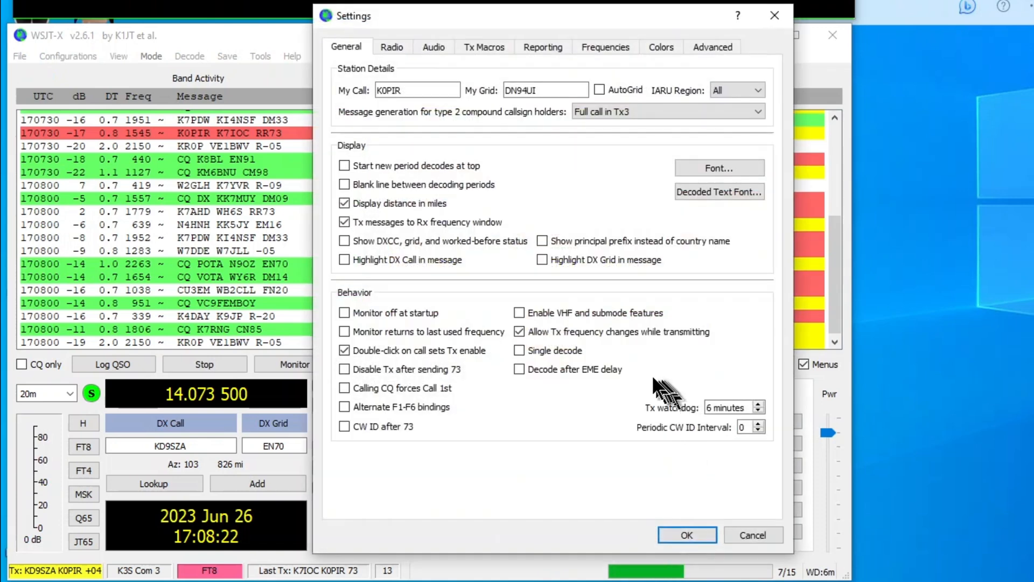
pyautogui.moveTo(382, 159)
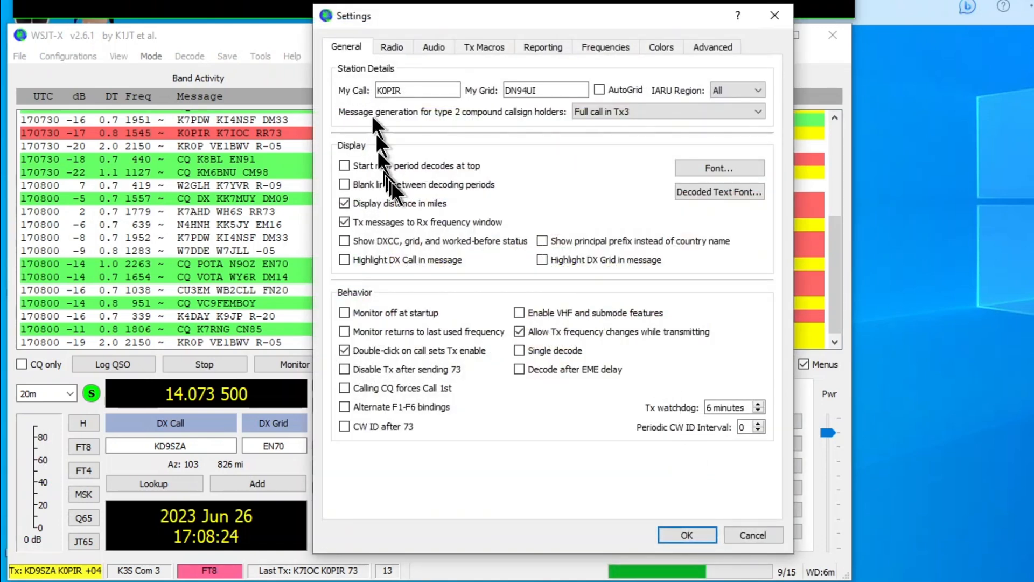
pyautogui.moveTo(423, 290)
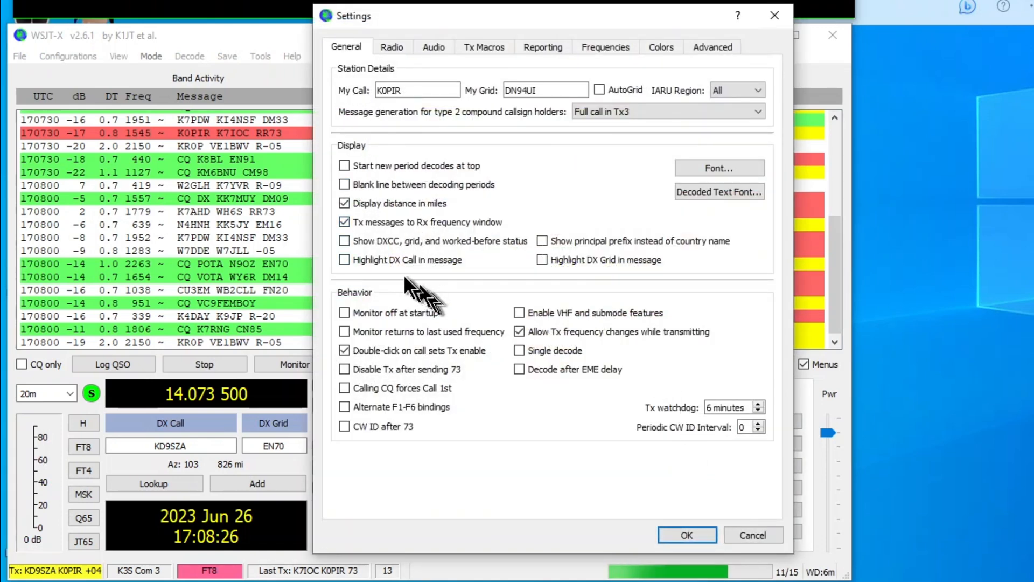
pyautogui.moveTo(426, 367)
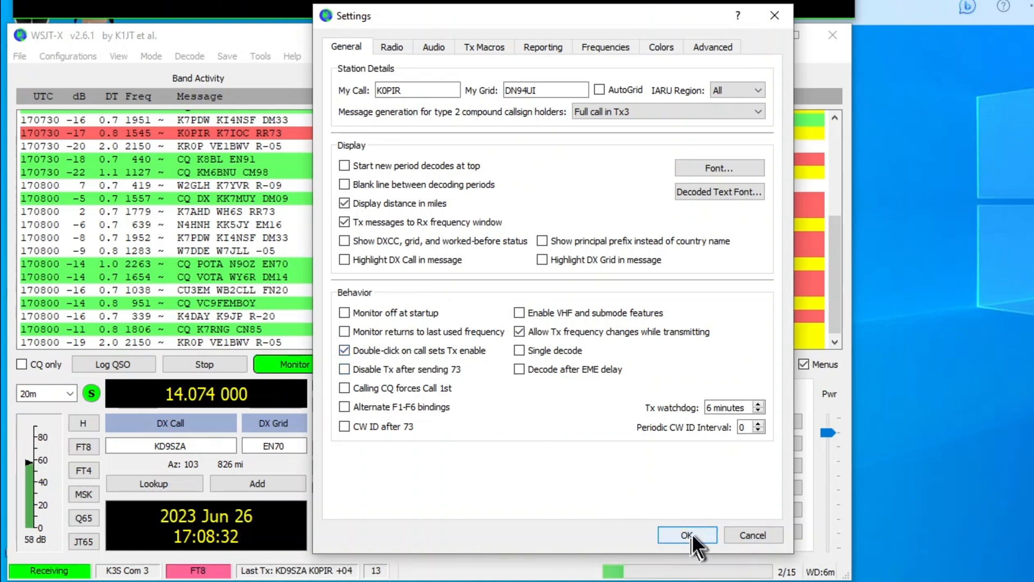
pyautogui.click(686, 535)
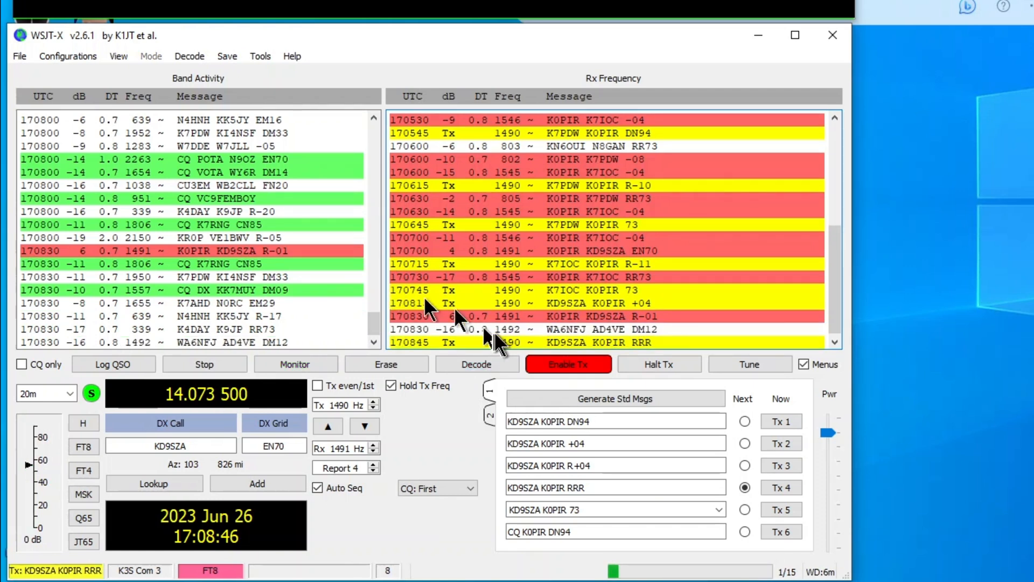
pyautogui.moveTo(457, 437)
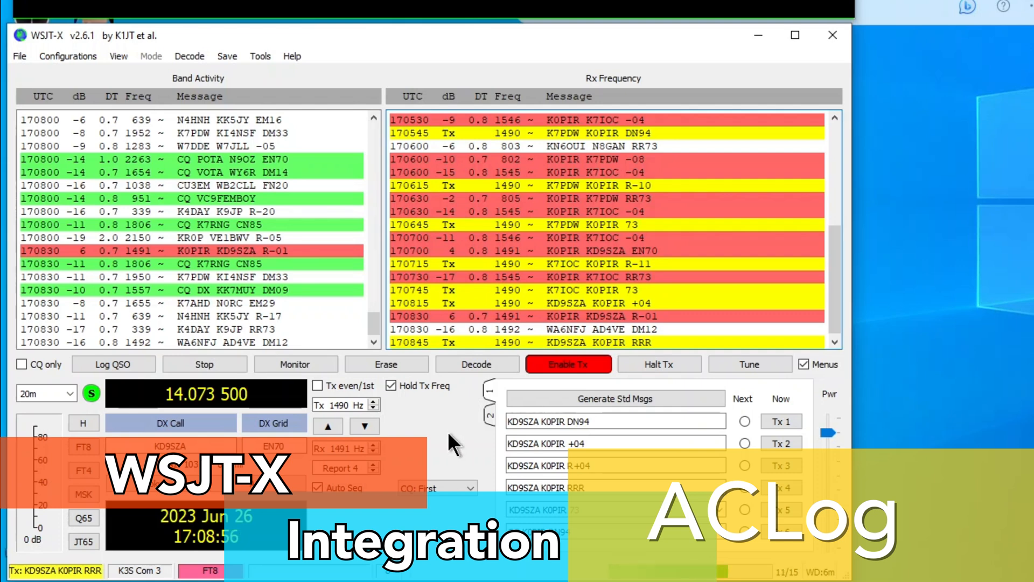
# Step: Let Auto Seq send RRR to the EN70 station, then resume receiving decodes
pyautogui.click(295, 364)
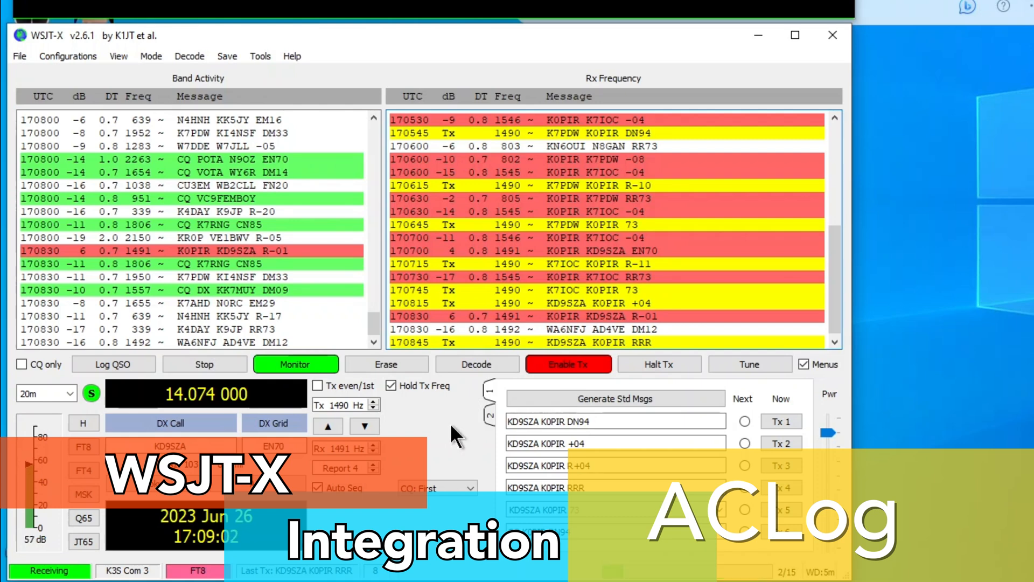
pyautogui.moveTo(447, 426)
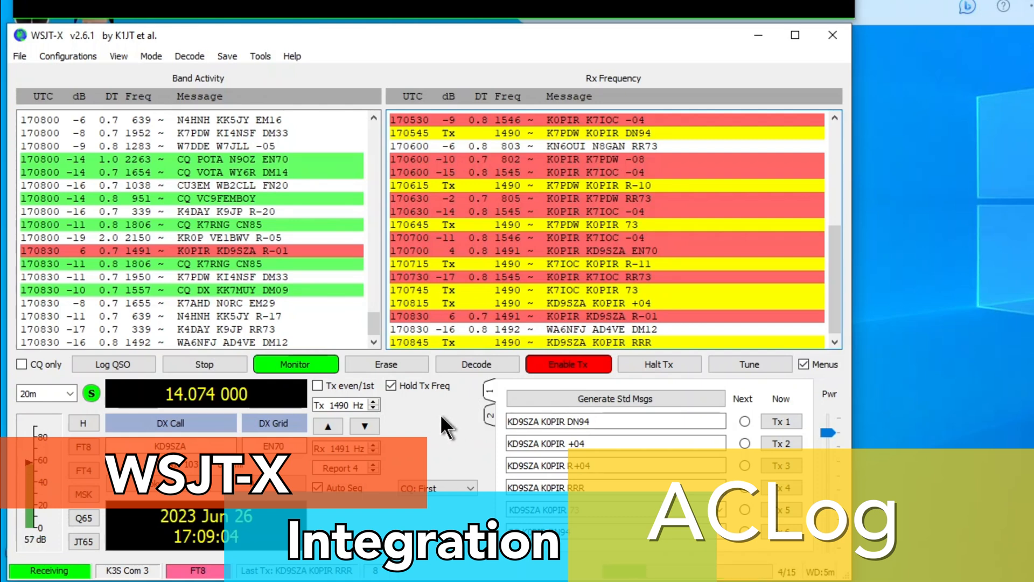
pyautogui.moveTo(475, 427)
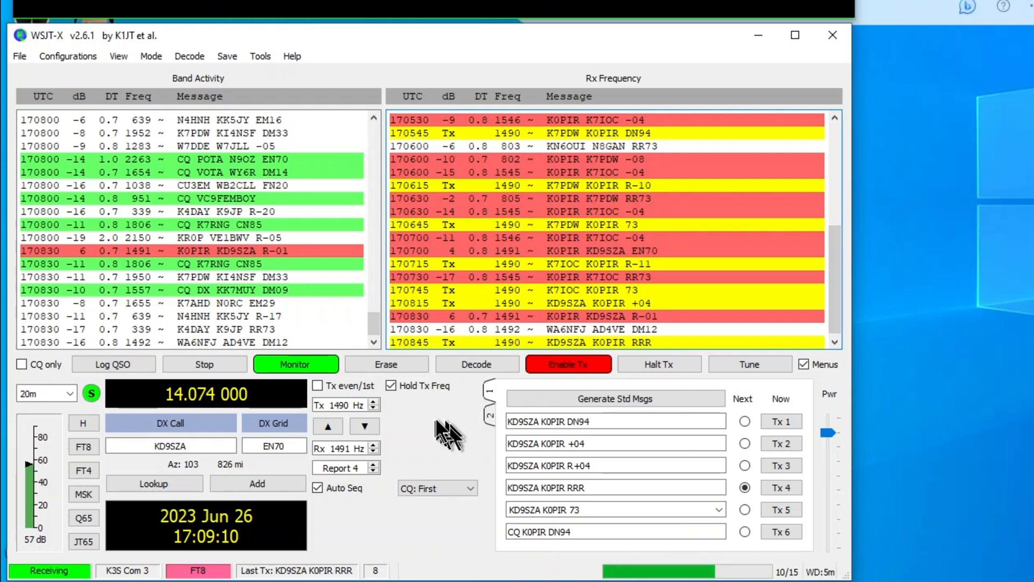
# Step: Log the EN70 FT8 contact at 40 watts with reports +04 sent and -01 received
pyautogui.click(112, 364)
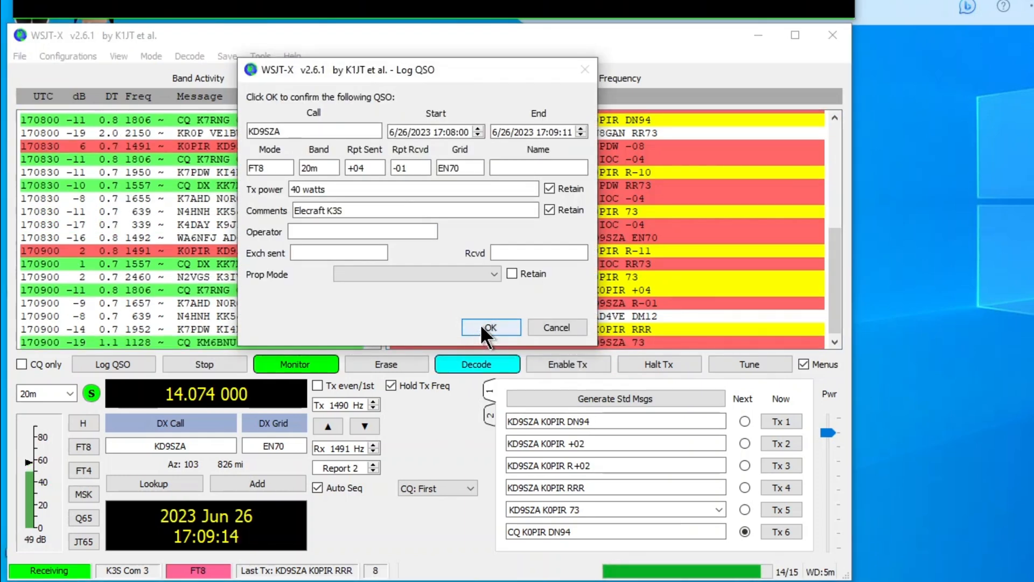
pyautogui.click(490, 327)
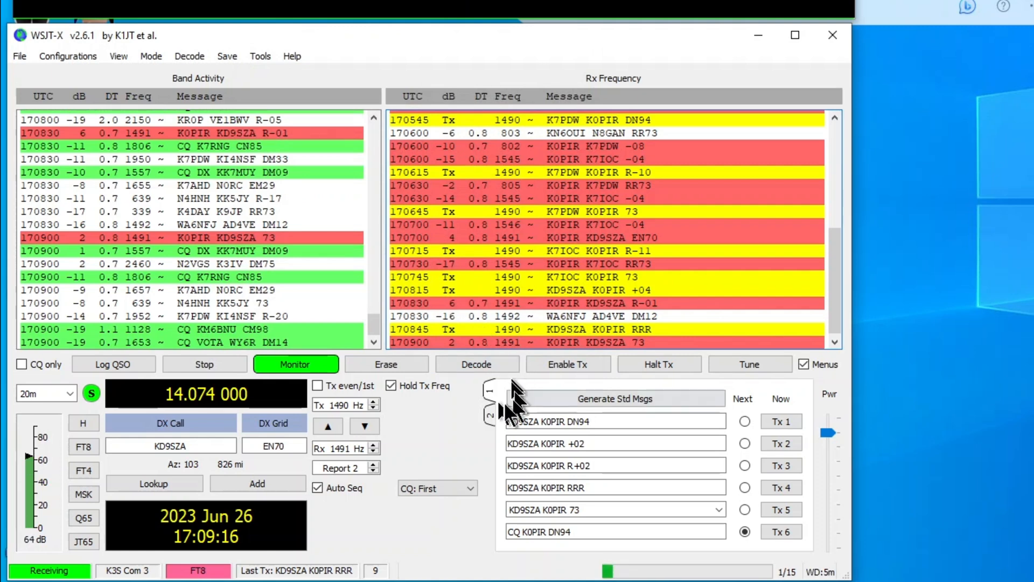
pyautogui.moveTo(475, 456)
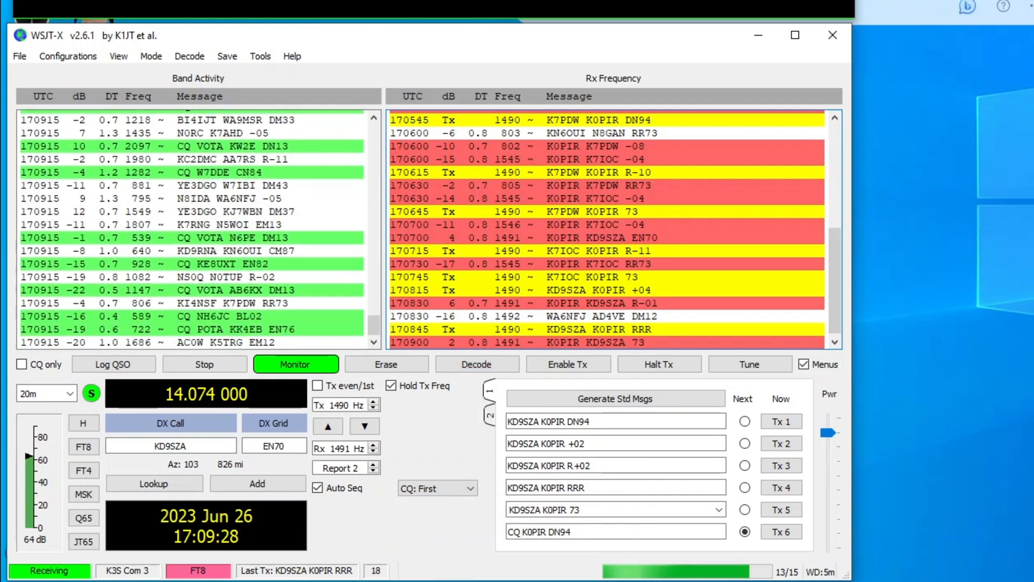
pyautogui.click(475, 365)
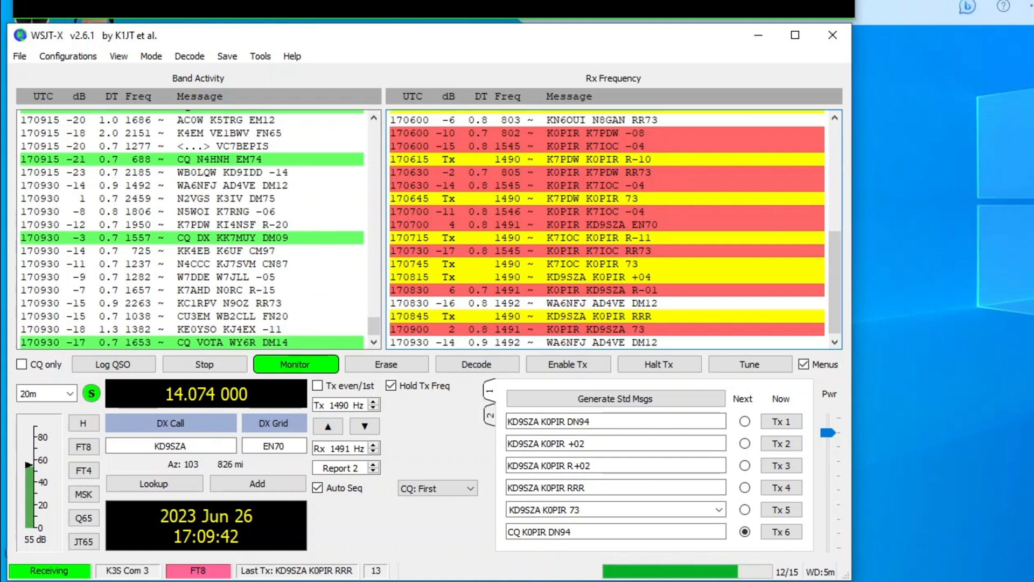
pyautogui.click(476, 364)
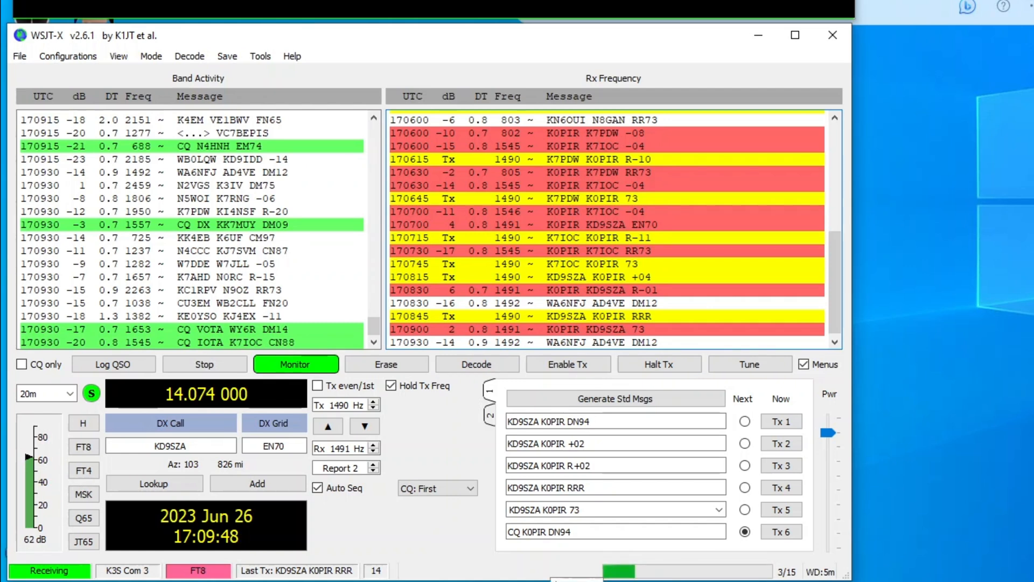
pyautogui.moveTo(720, 66)
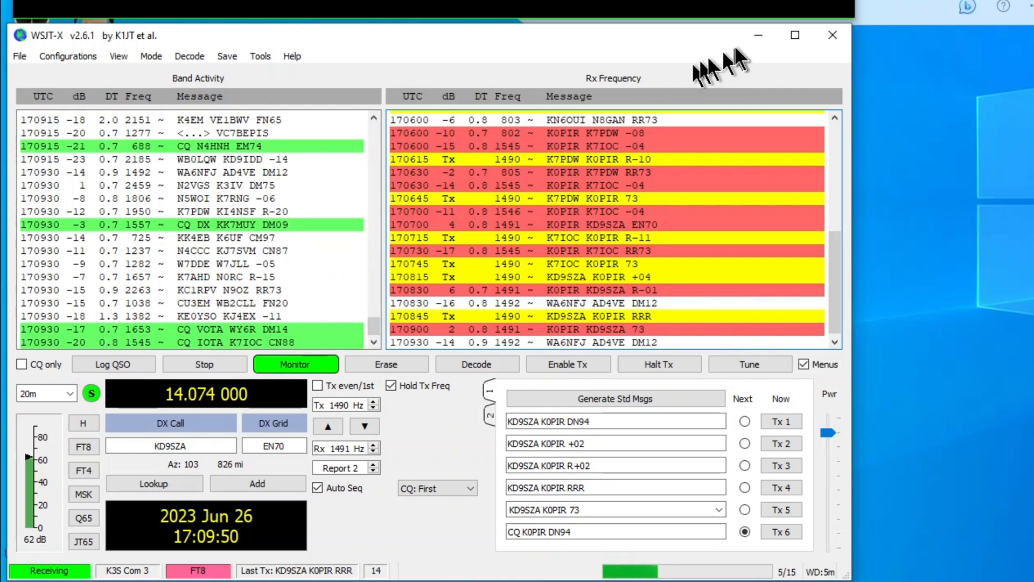
pyautogui.moveTo(757, 35)
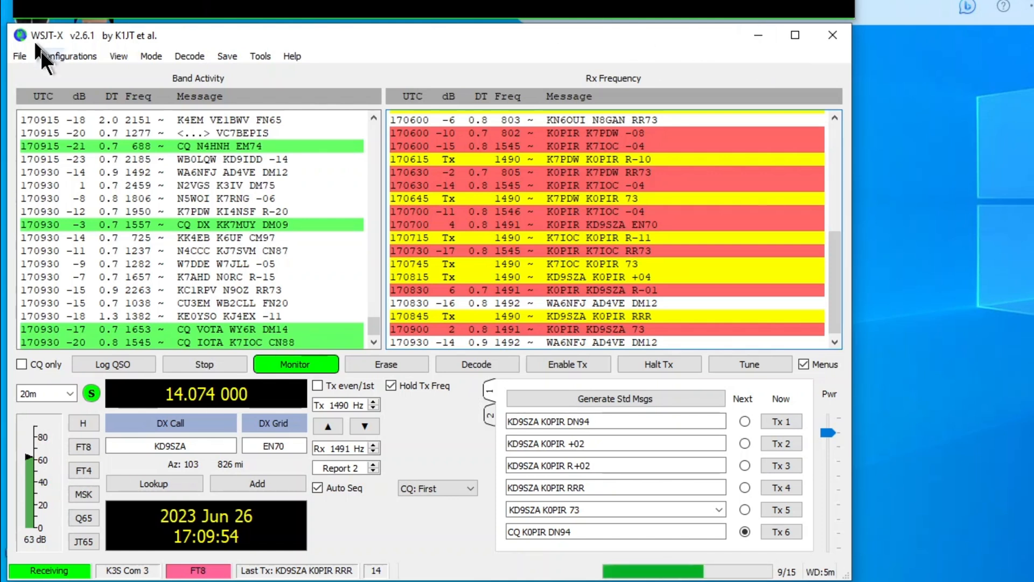
pyautogui.click(18, 56)
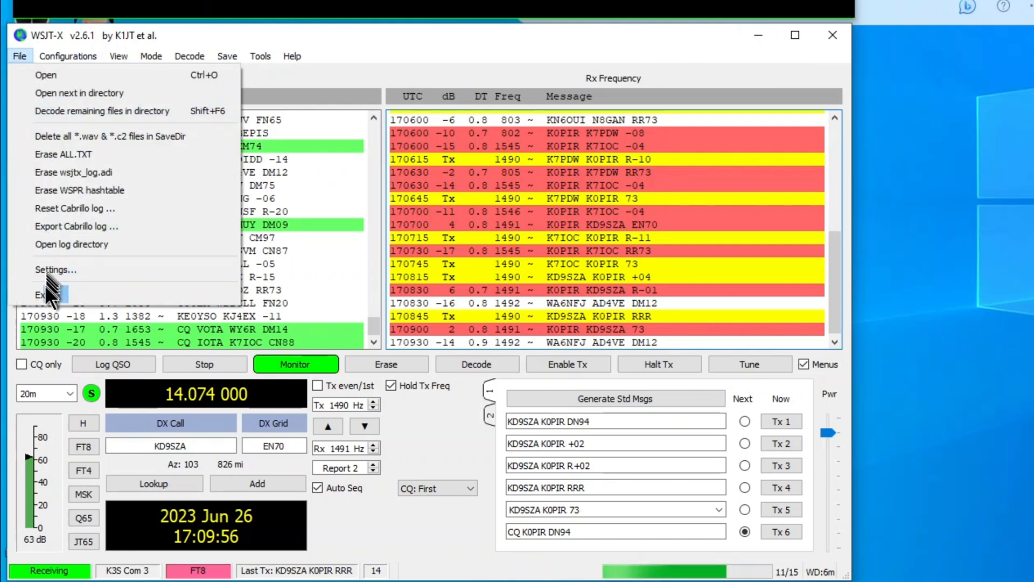
# Step: Quit WSJT-X and confirm N3FJP callbook lookups use Hamcall Internet Lookup
pyautogui.click(44, 294)
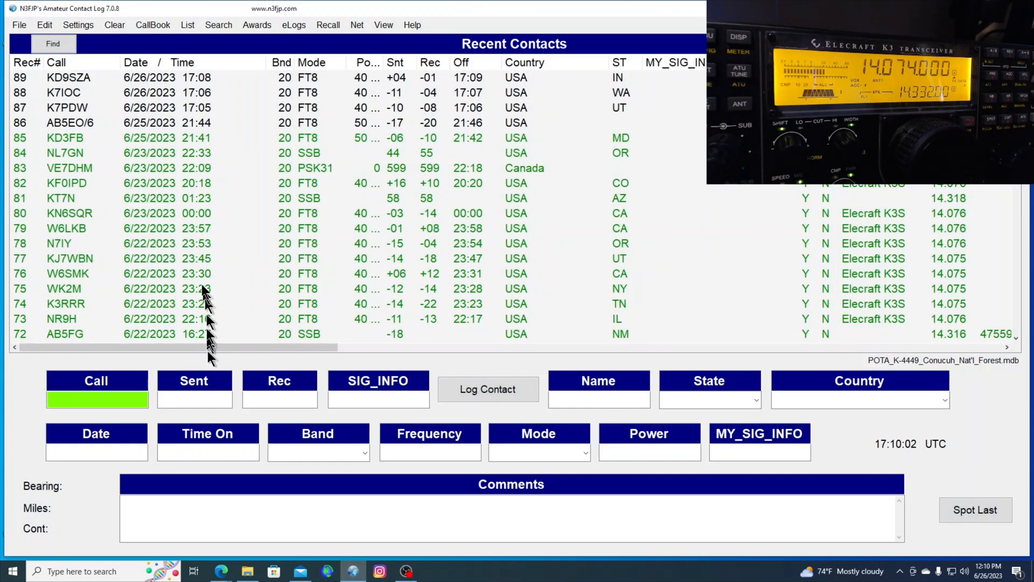
pyautogui.moveTo(73, 89)
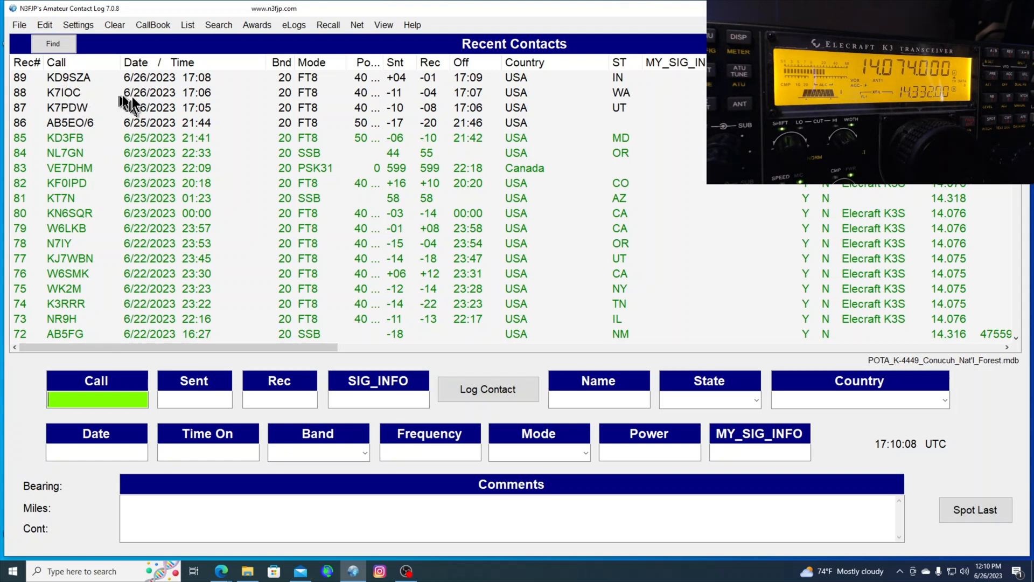
pyautogui.moveTo(300, 96)
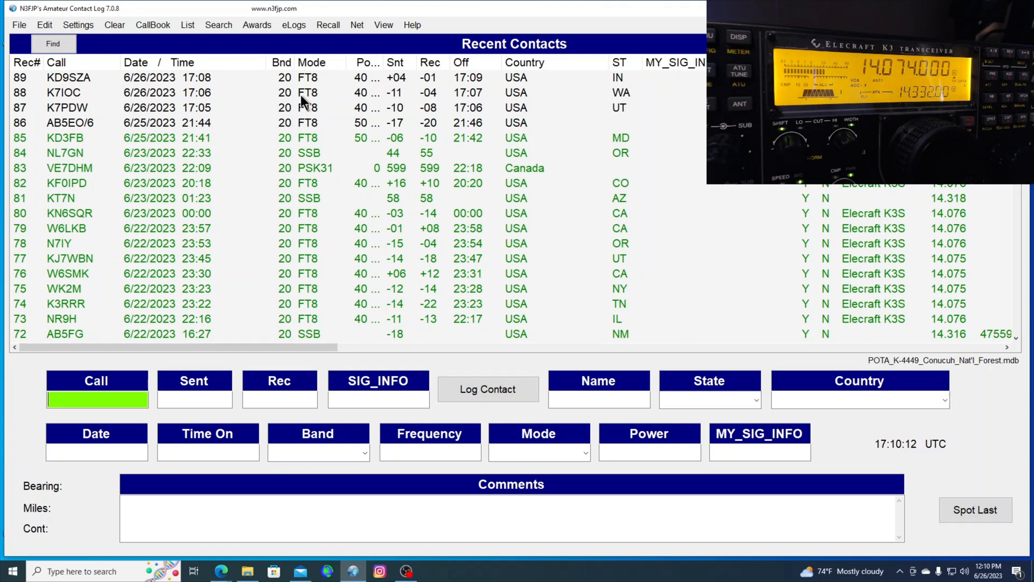
pyautogui.moveTo(320, 58)
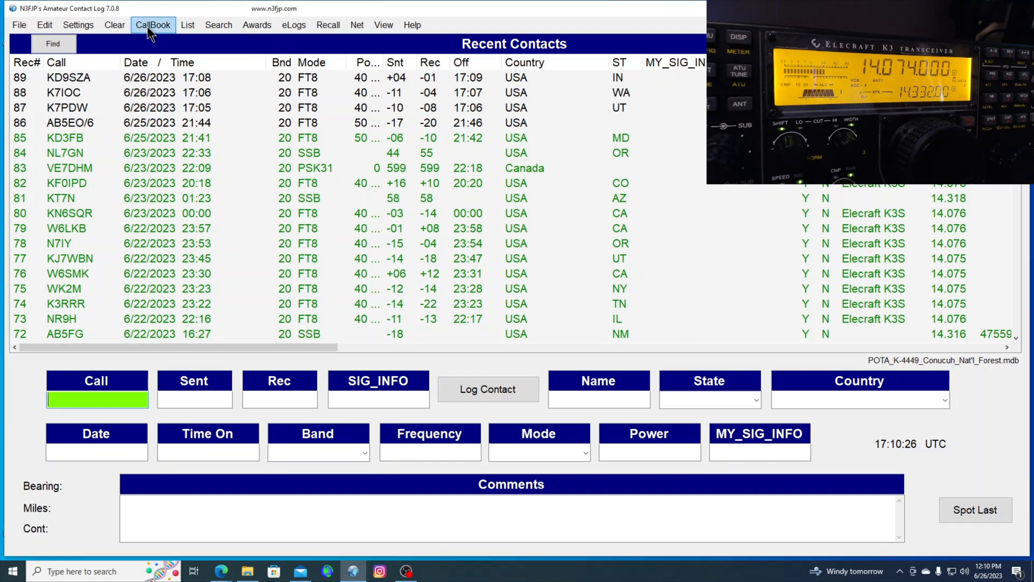
pyautogui.click(152, 24)
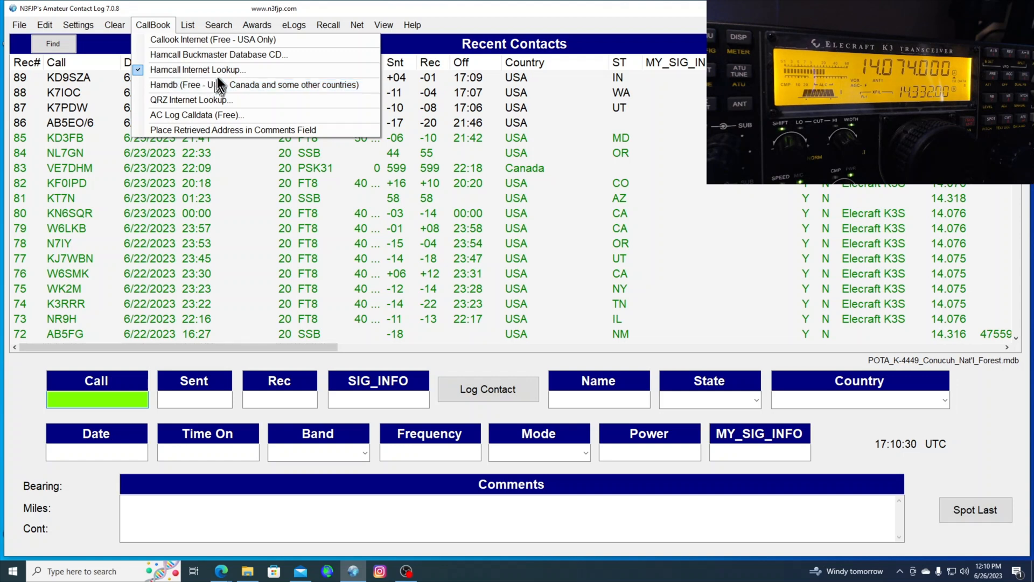
pyautogui.moveTo(198, 69)
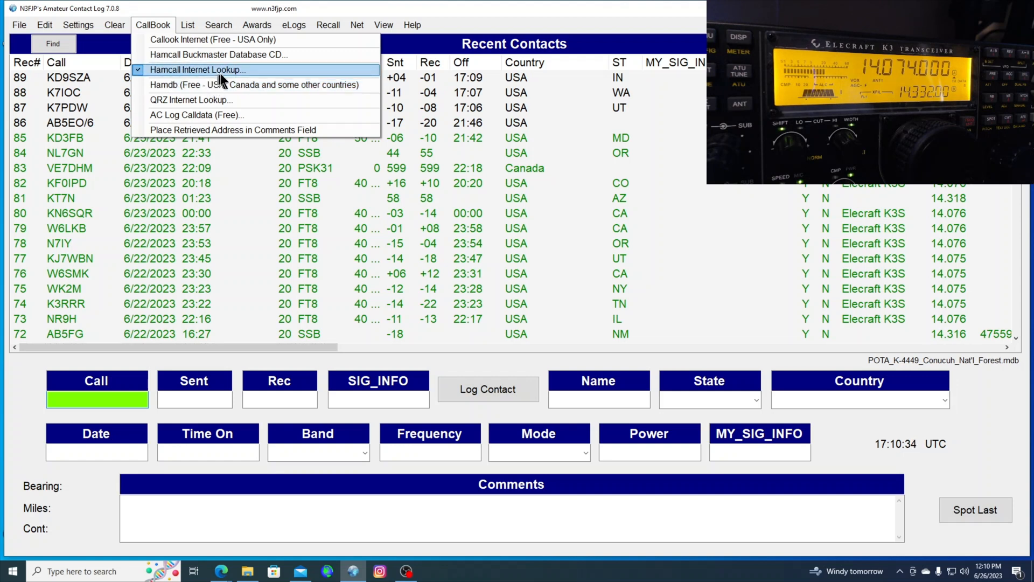
pyautogui.click(293, 24)
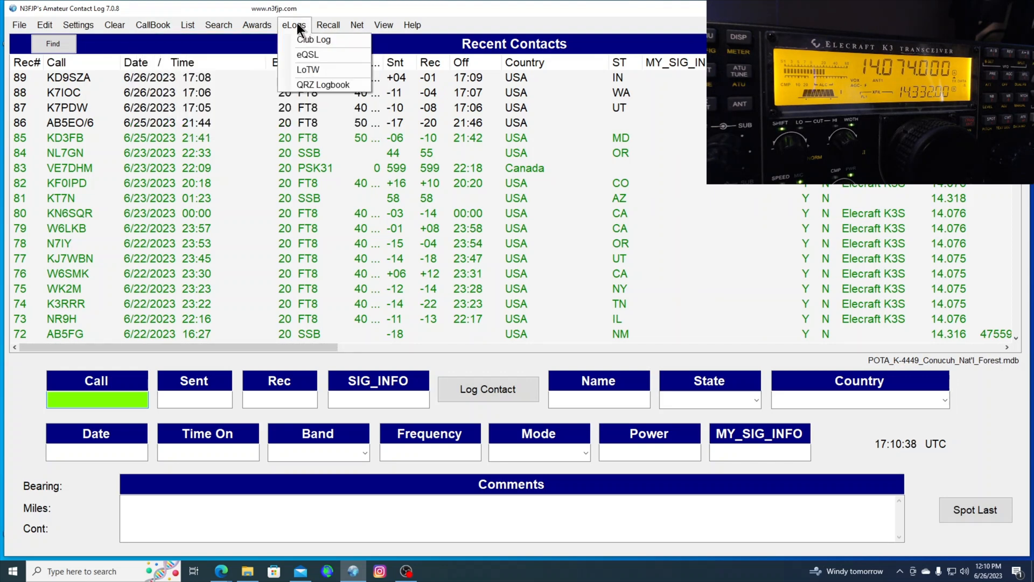
pyautogui.click(153, 24)
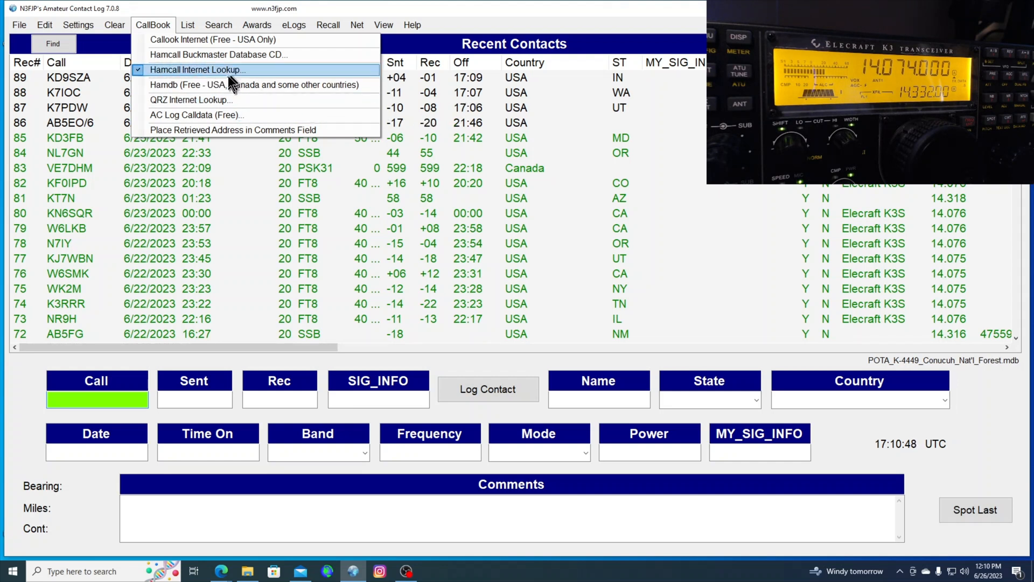
pyautogui.moveTo(179, 70)
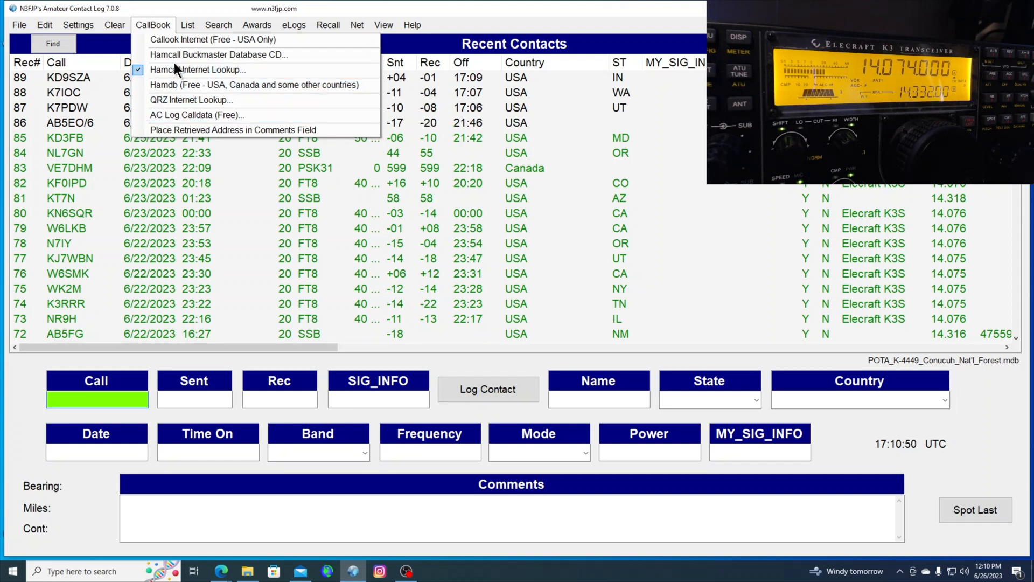
pyautogui.moveTo(212, 115)
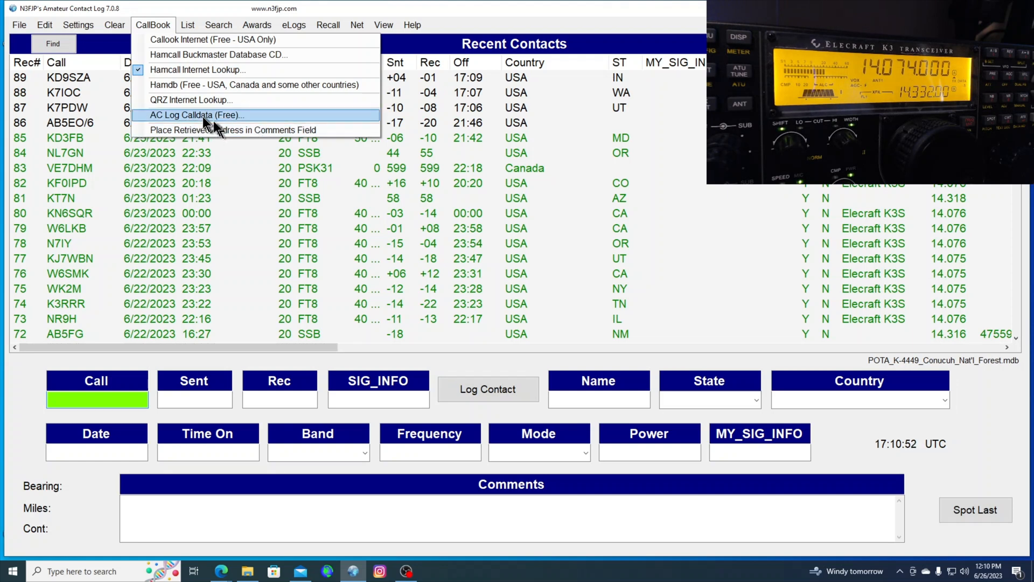
pyautogui.moveTo(201, 85)
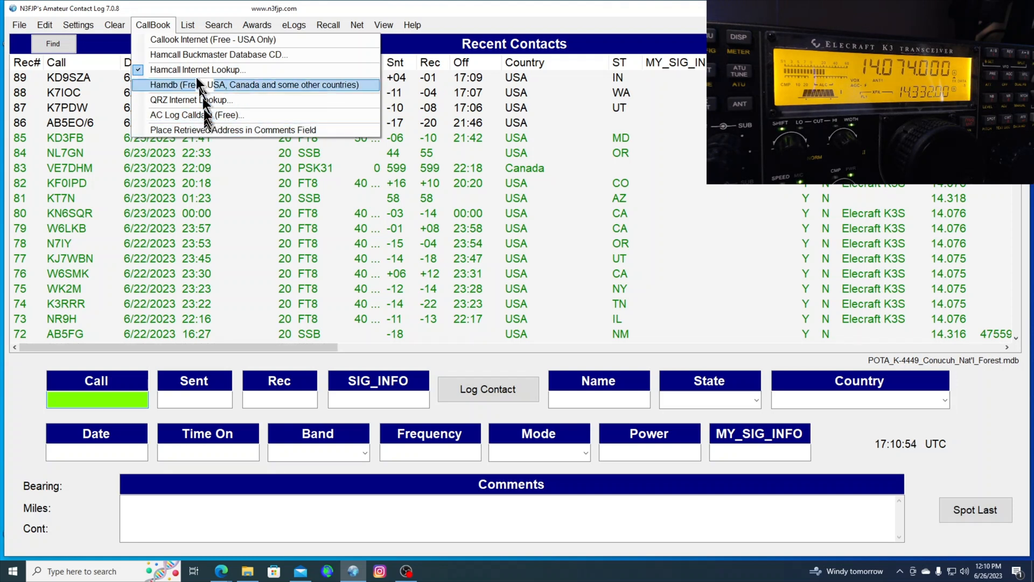
pyautogui.moveTo(211, 115)
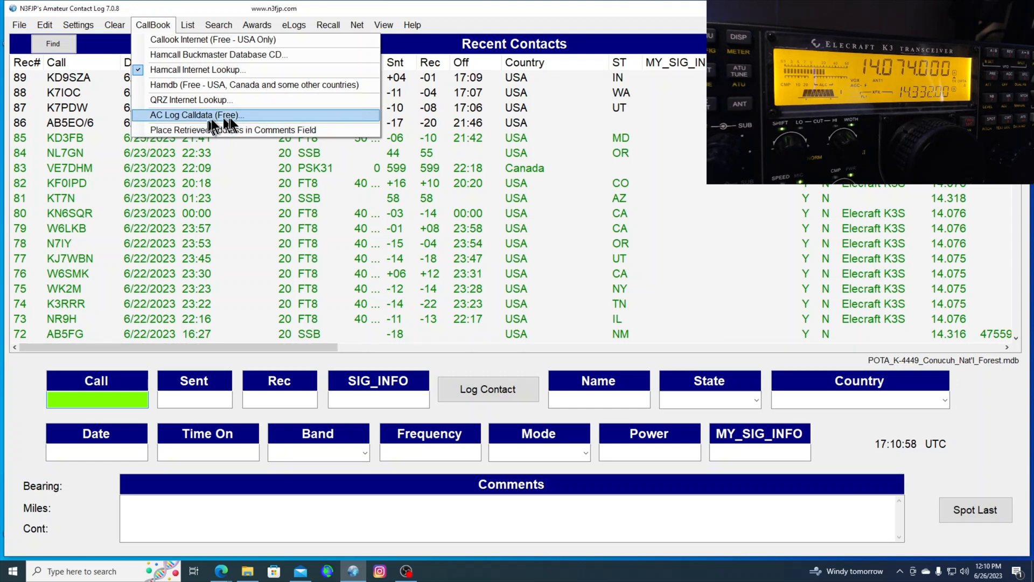
pyautogui.moveTo(466, 21)
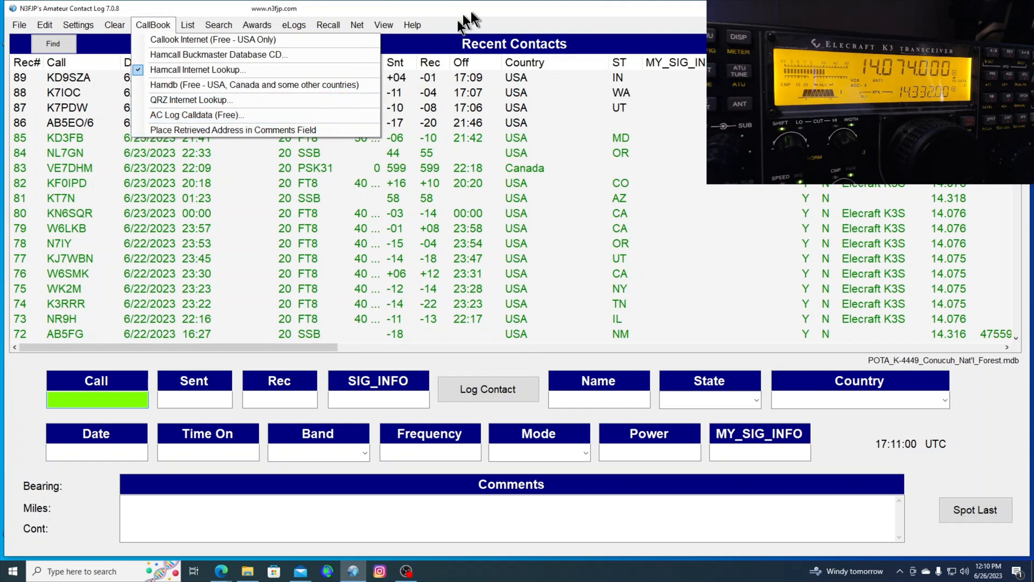
pyautogui.moveTo(561, 46)
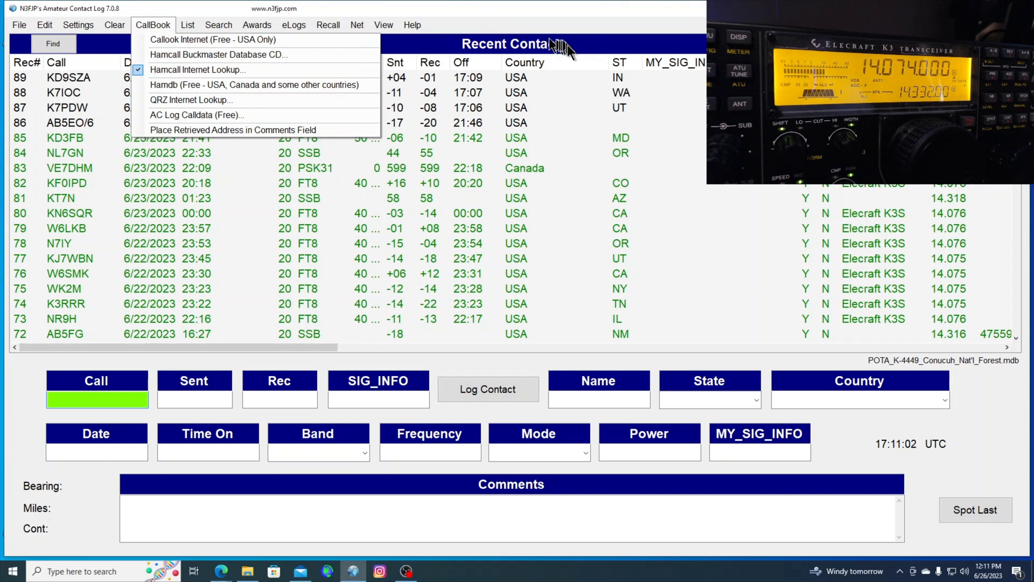
pyautogui.moveTo(544, 33)
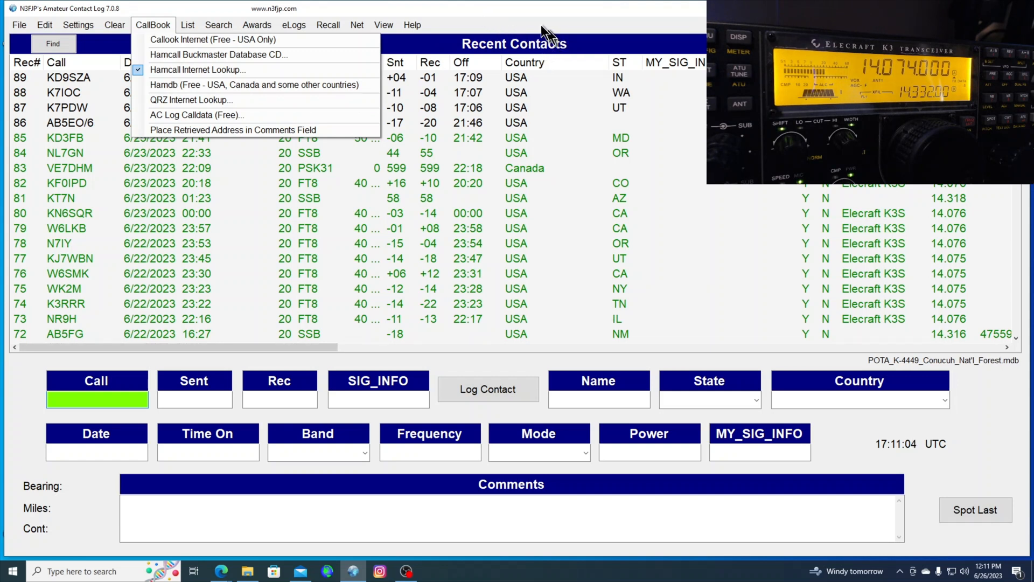
pyautogui.moveTo(617, 20)
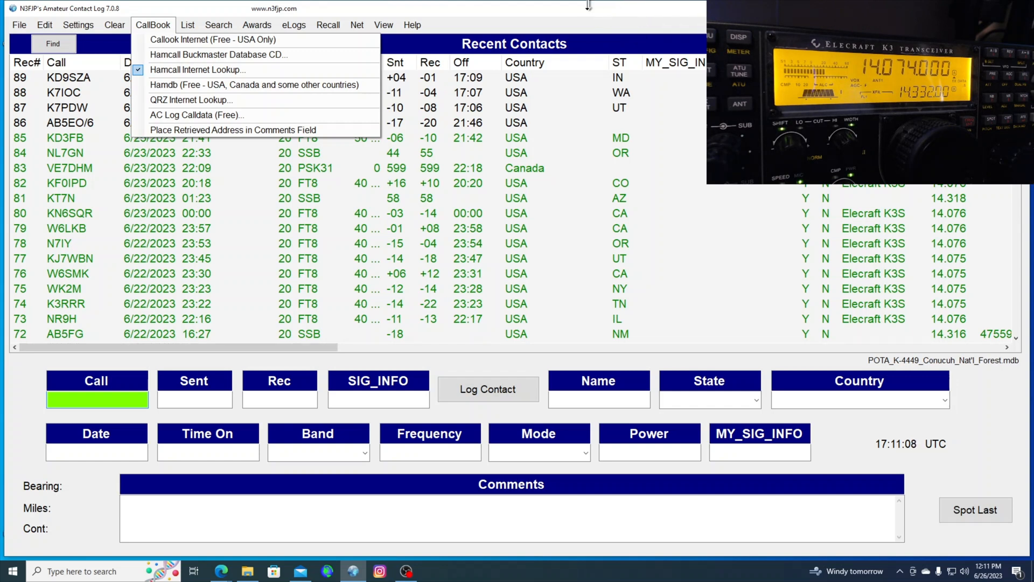
pyautogui.moveTo(478, 18)
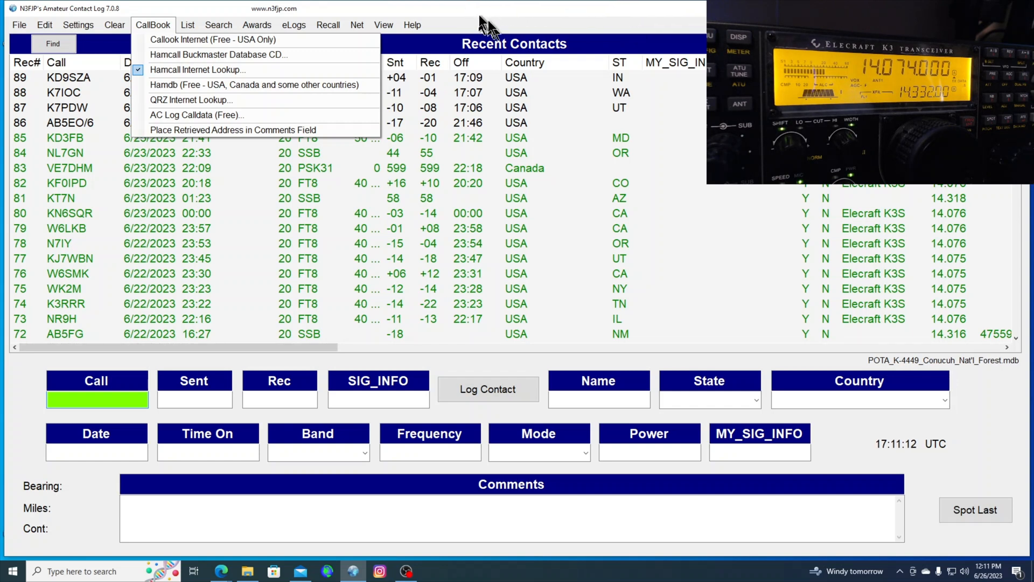
pyautogui.moveTo(482, 22)
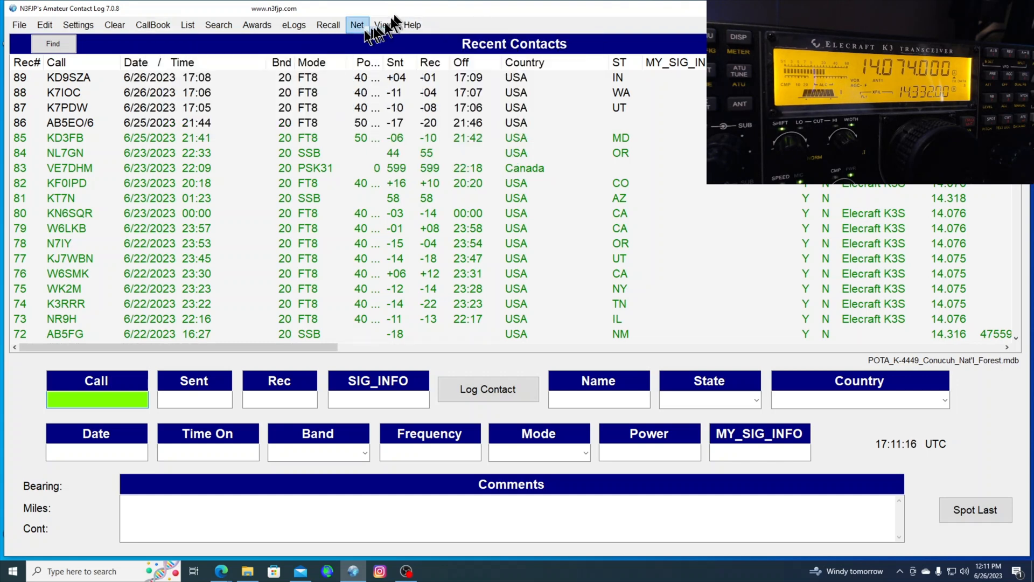
# Step: Browse N3FJP's View, Awards and Search menus, then list the eLogs services
pyautogui.click(383, 24)
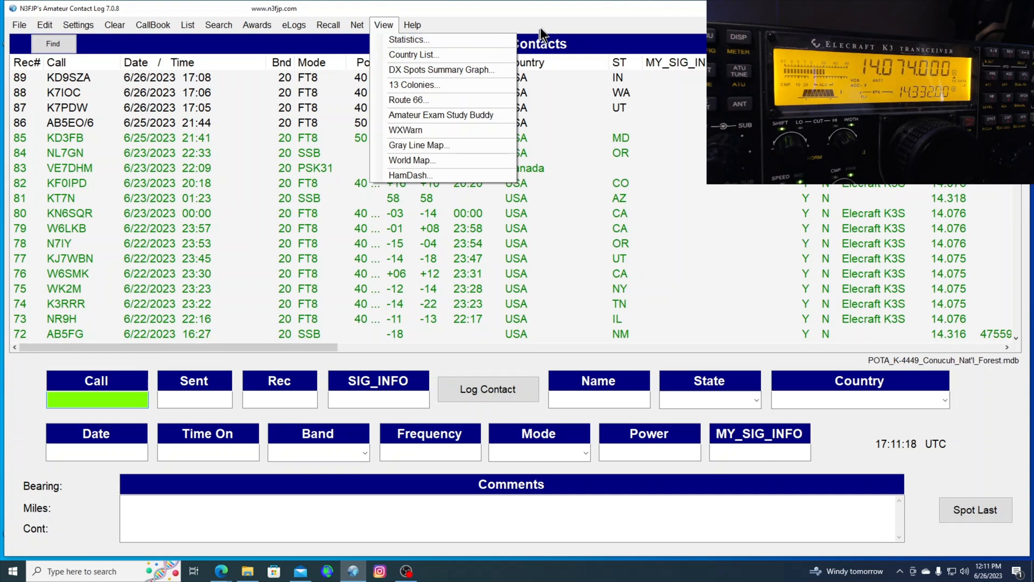
pyautogui.moveTo(409, 39)
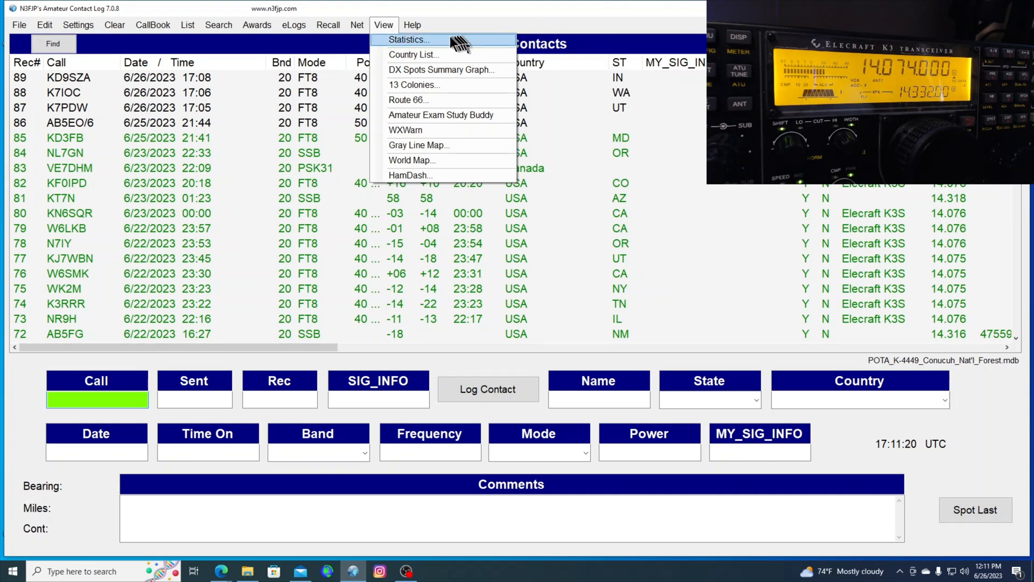
pyautogui.click(259, 25)
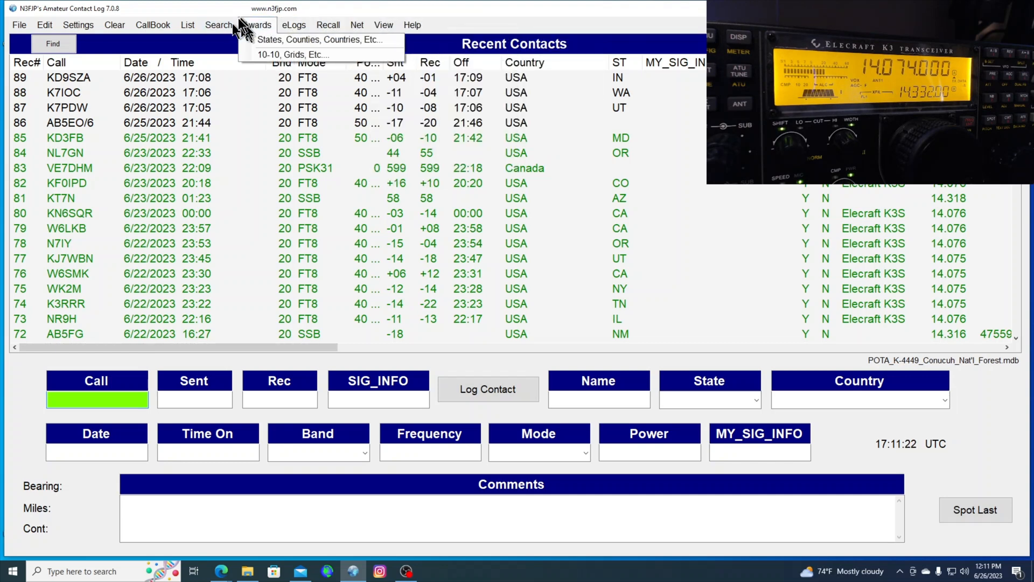
pyautogui.click(219, 24)
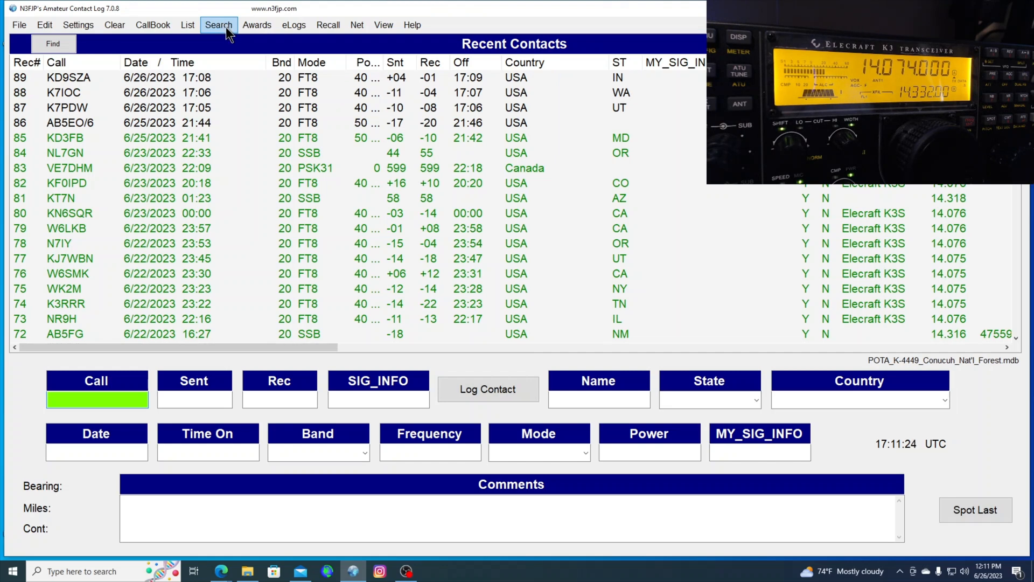
pyautogui.click(153, 25)
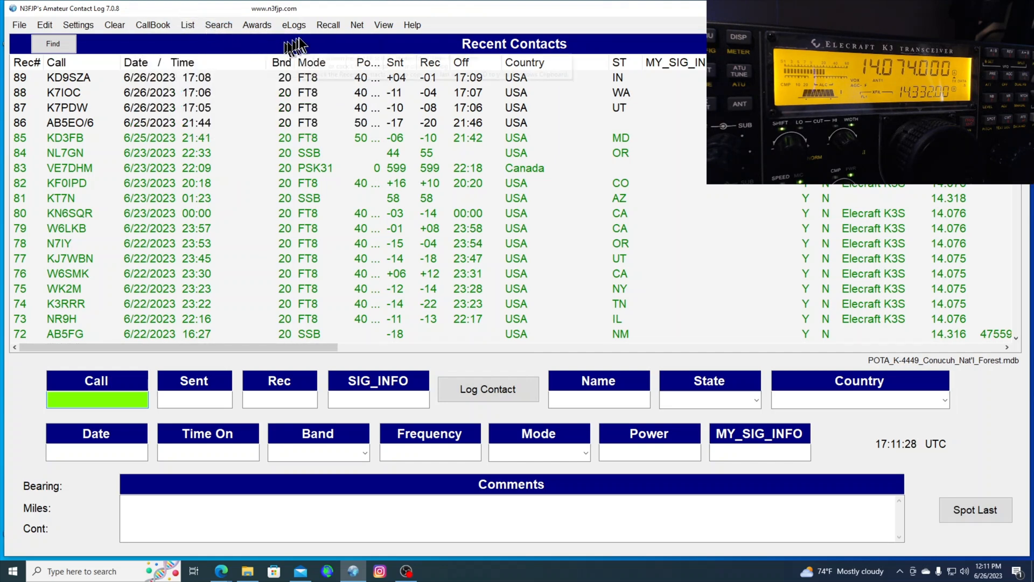
pyautogui.click(293, 24)
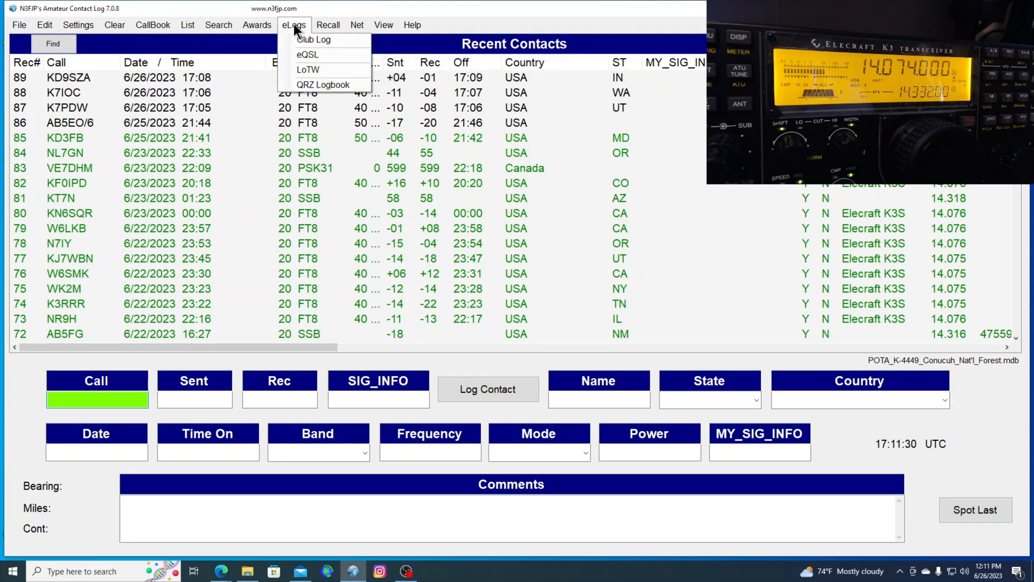
pyautogui.moveTo(316, 39)
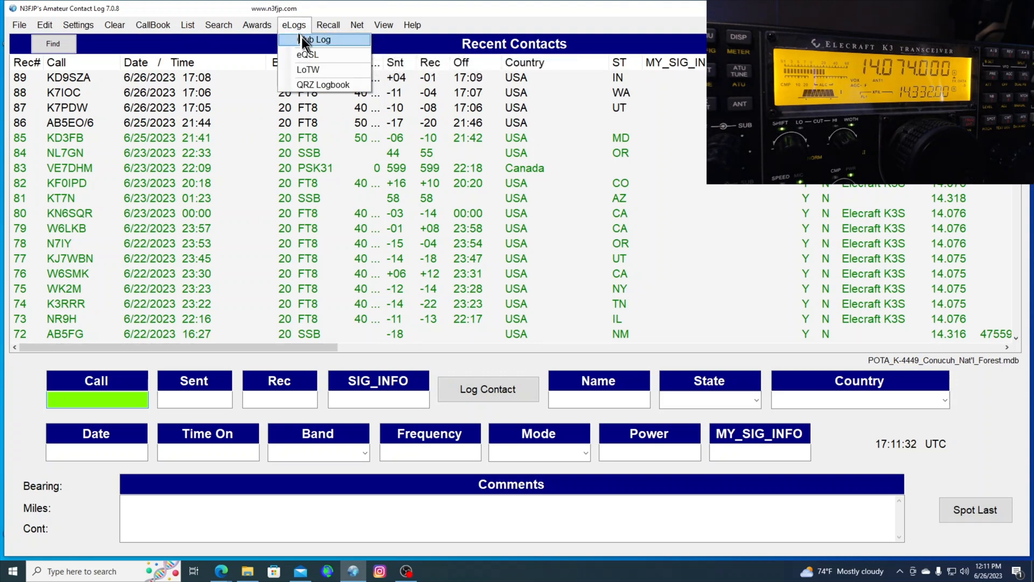
# Step: Review Club Log uploads: QSL sent marking, real-time uploads in batches of 10
pyautogui.click(317, 39)
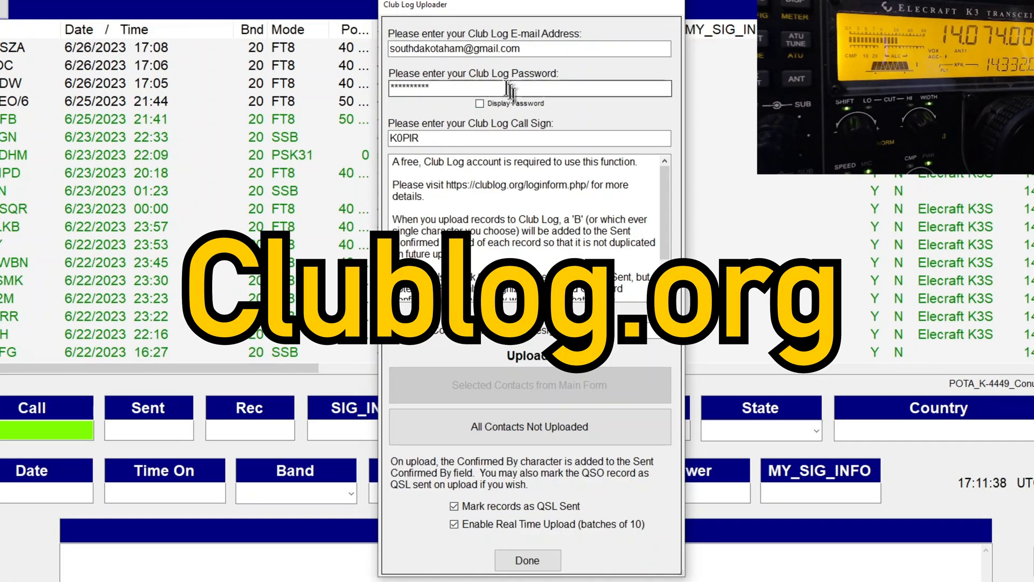
pyautogui.moveTo(528, 88)
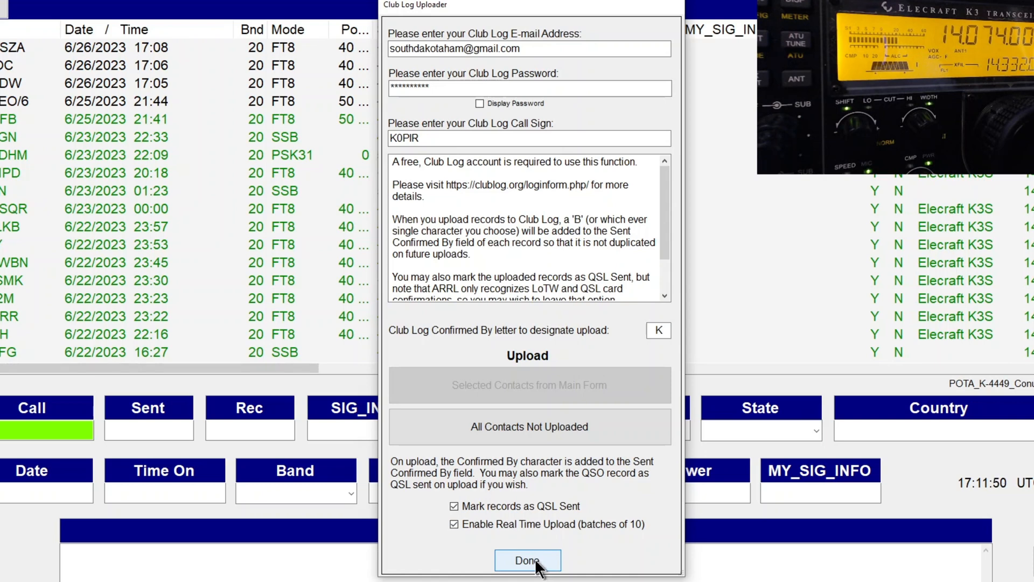
pyautogui.click(527, 561)
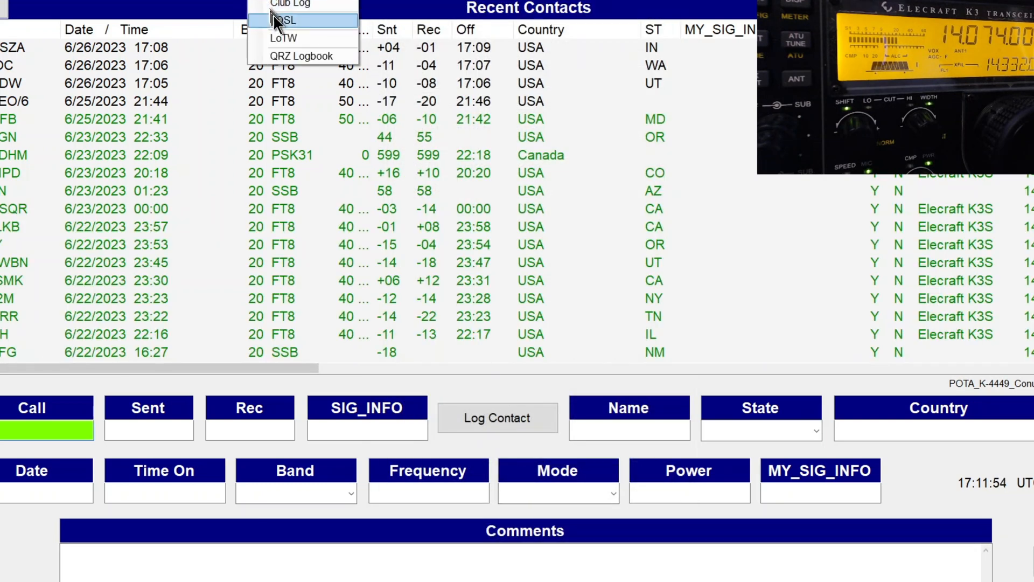
# Step: Review eQSL settings with QSL sent/received marking and real-time upload enabled
pyautogui.click(284, 20)
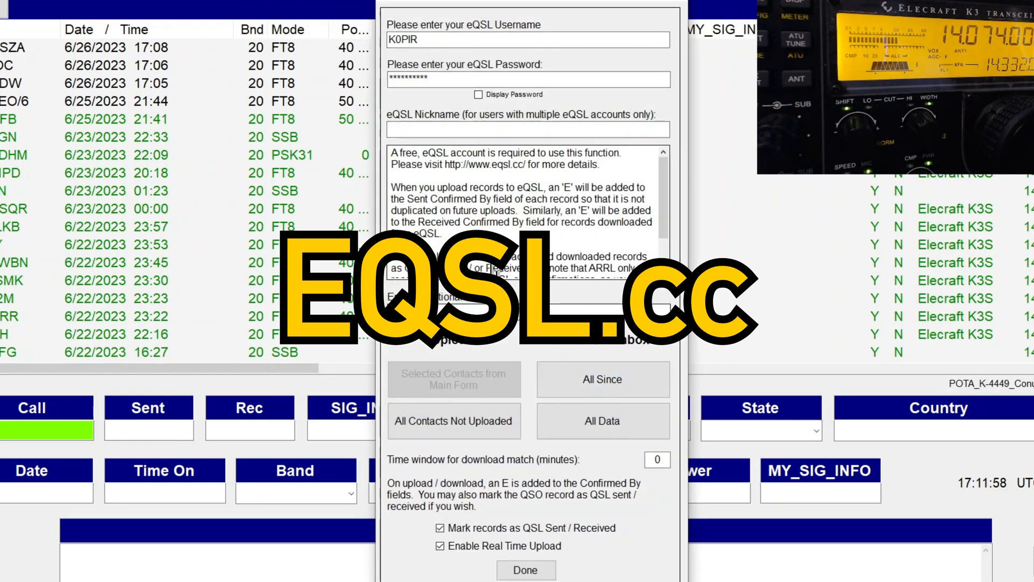
pyautogui.moveTo(555, 426)
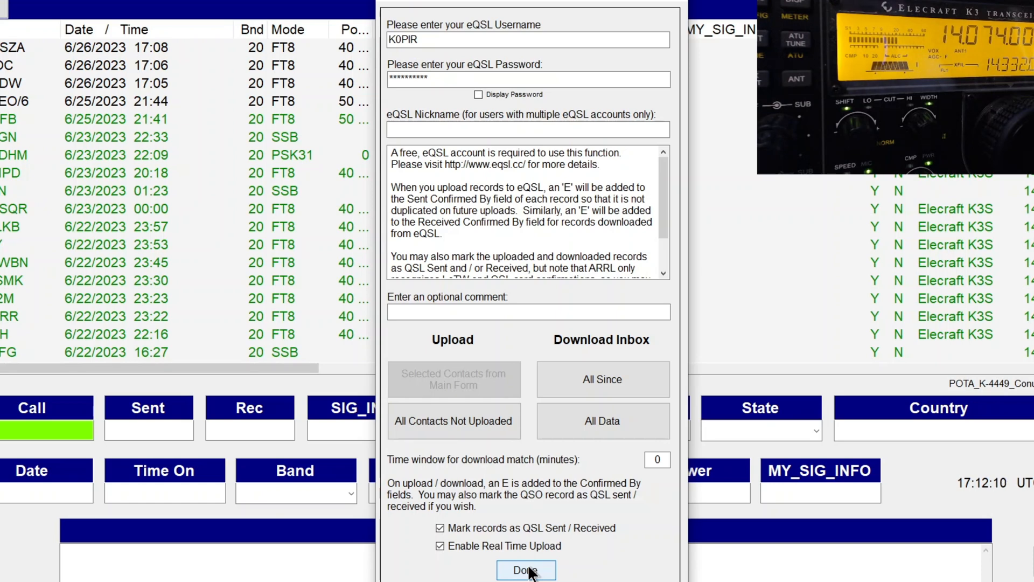
pyautogui.click(525, 570)
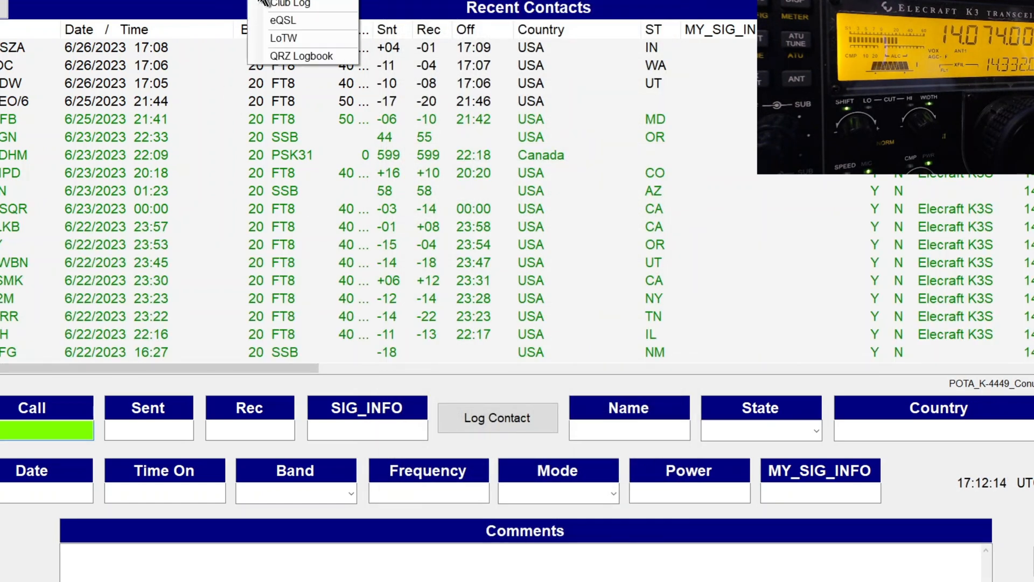
pyautogui.moveTo(302, 56)
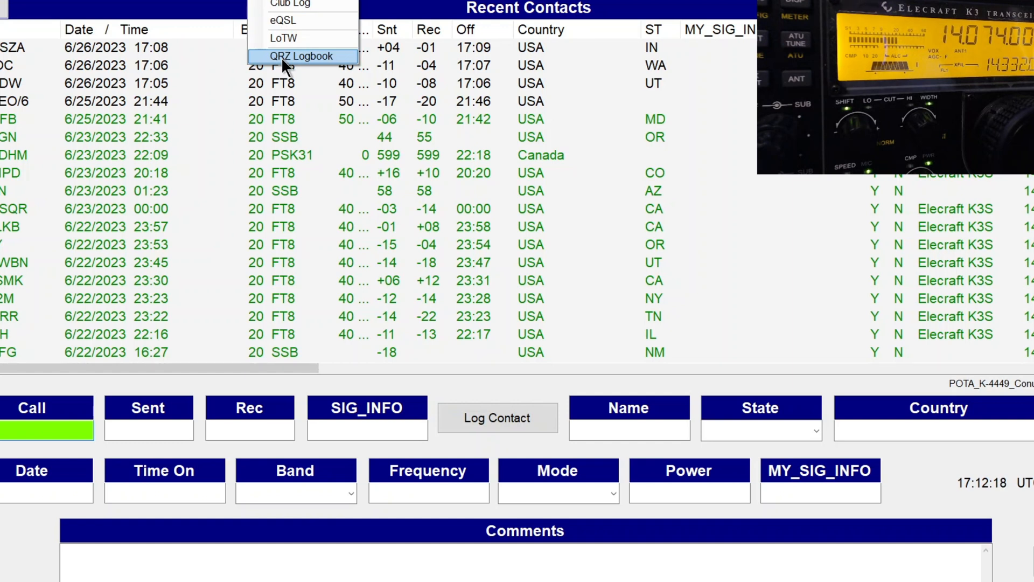
pyautogui.moveTo(323, 71)
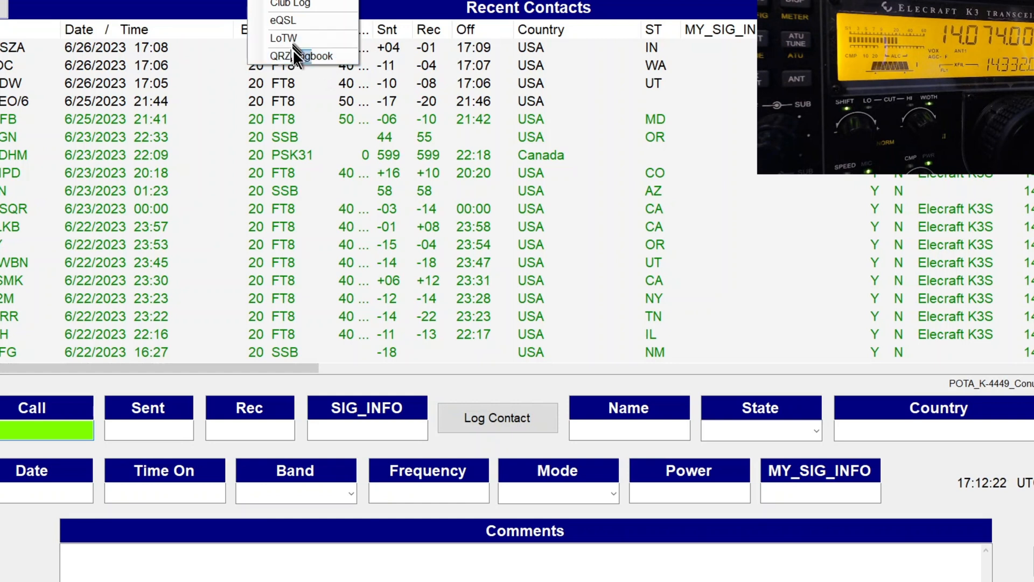
pyautogui.moveTo(303, 56)
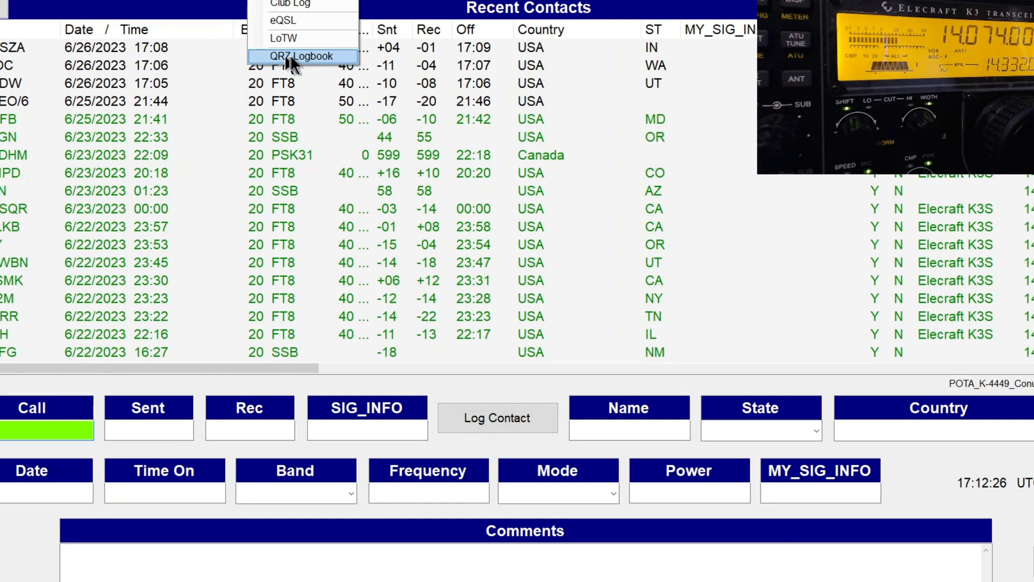
pyautogui.moveTo(284, 38)
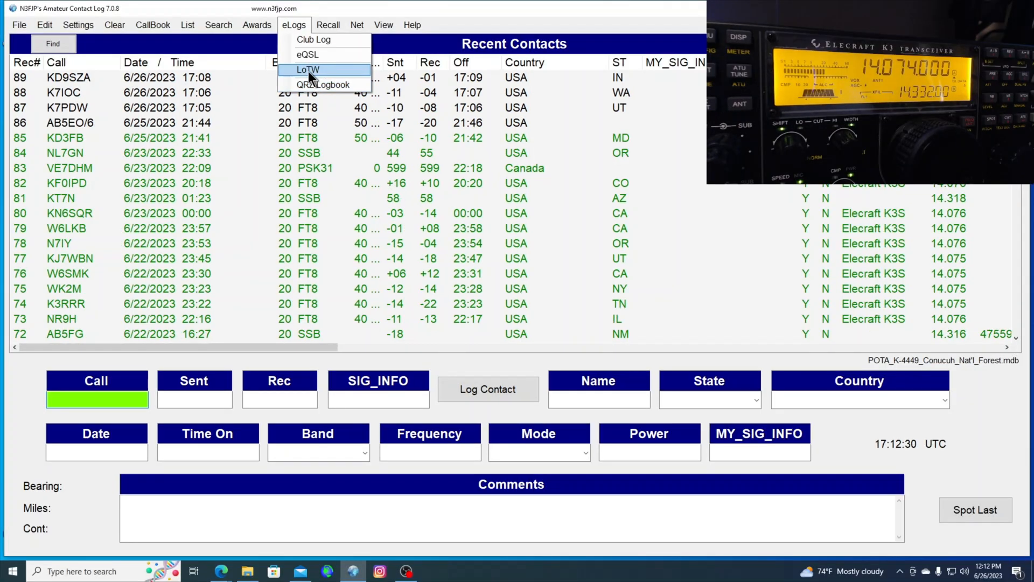
# Step: Review the LoTW Manager with station location Badlands and real-time upload off
pyautogui.click(308, 70)
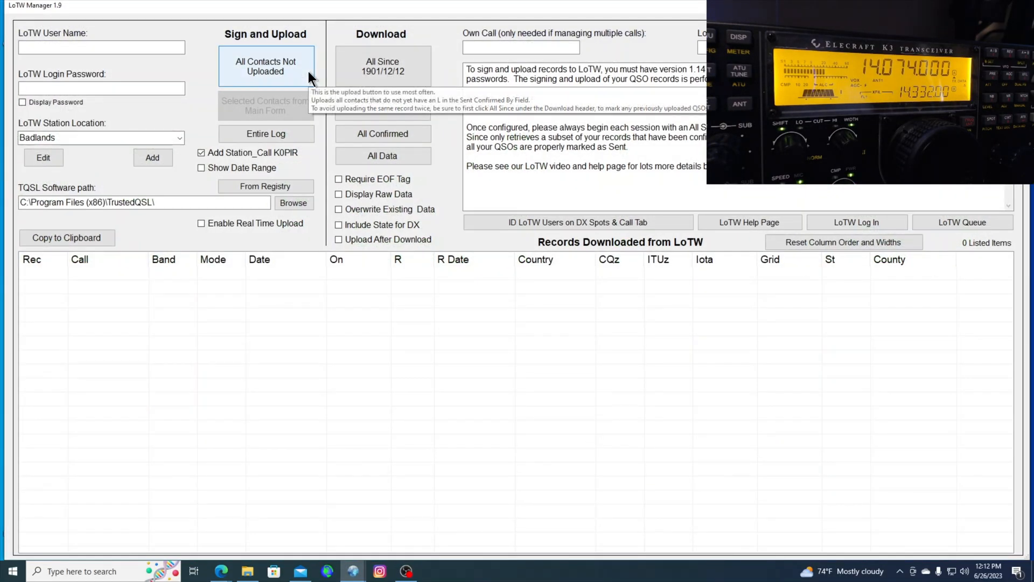
pyautogui.moveTo(338, 209)
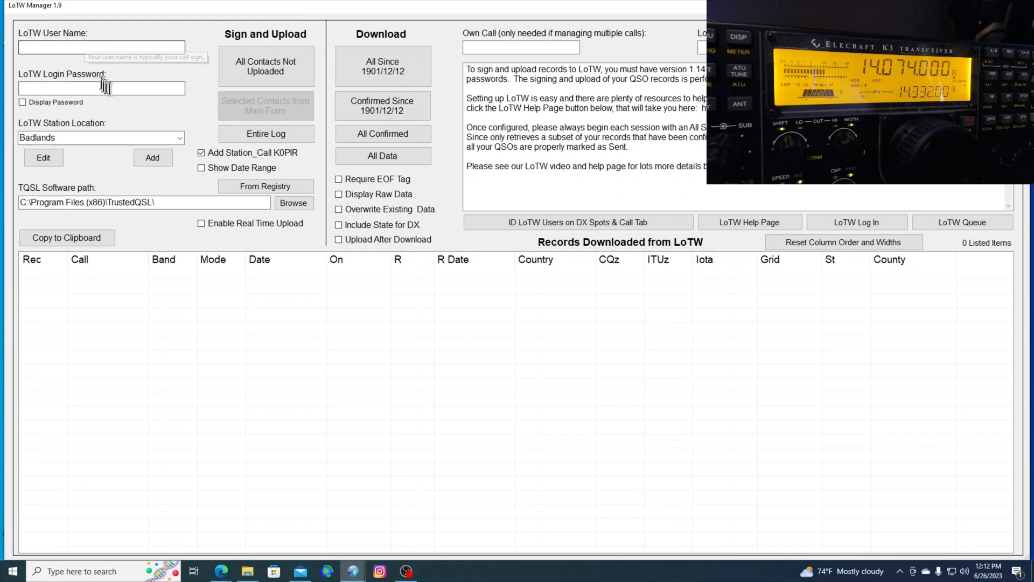
pyautogui.moveTo(135, 99)
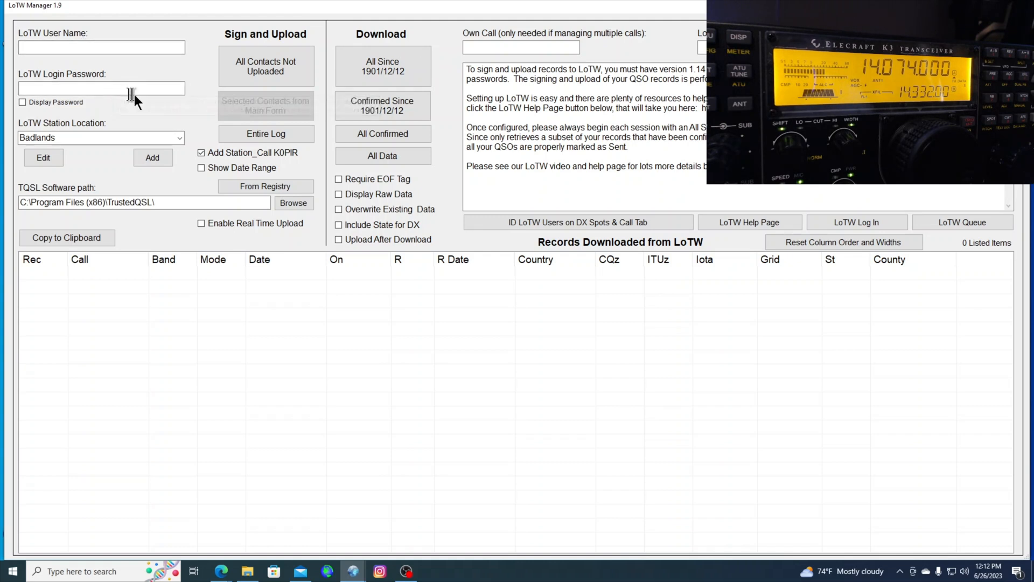
pyautogui.moveTo(381, 105)
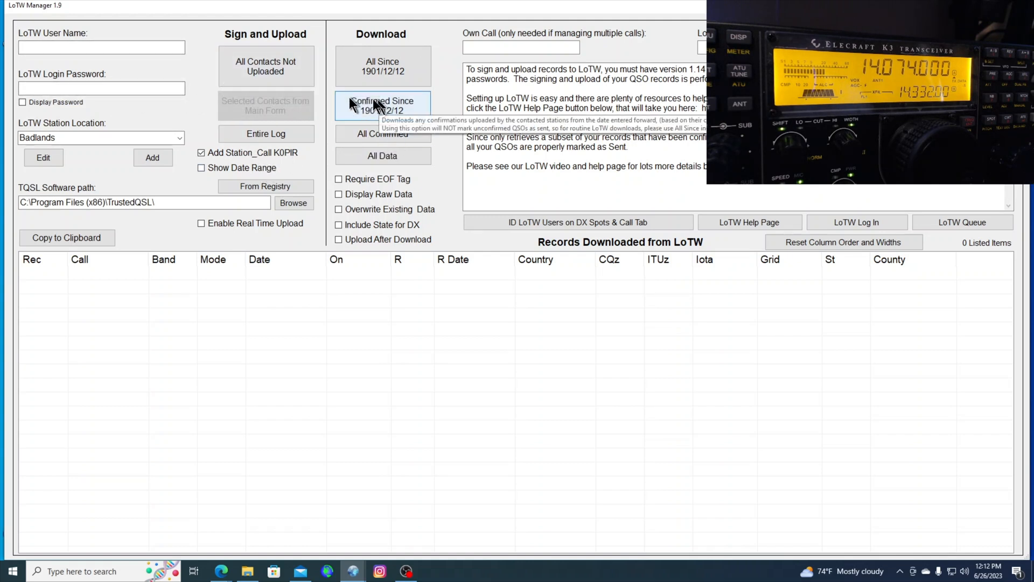
pyautogui.moveTo(225, 112)
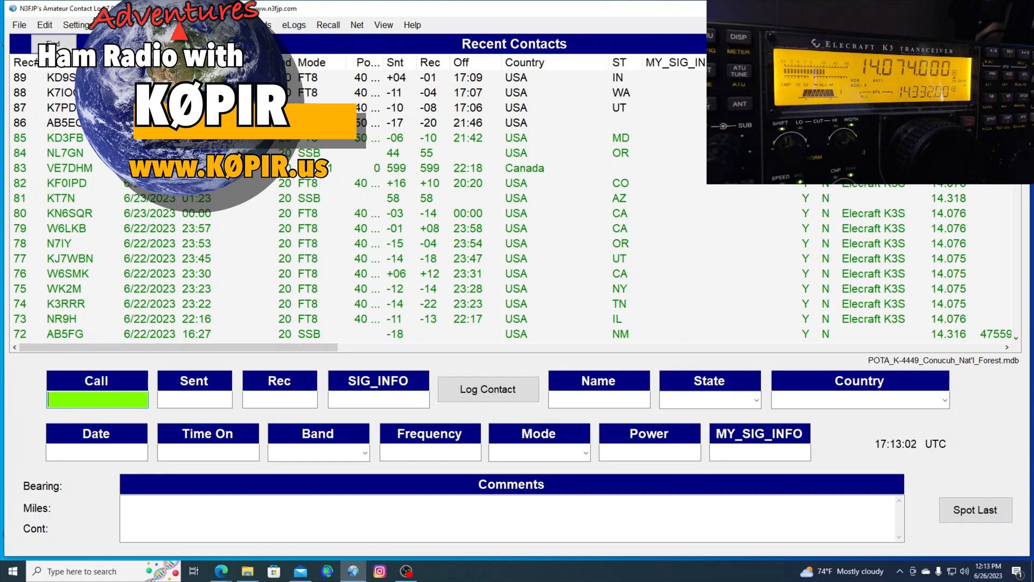
pyautogui.moveTo(666, 93)
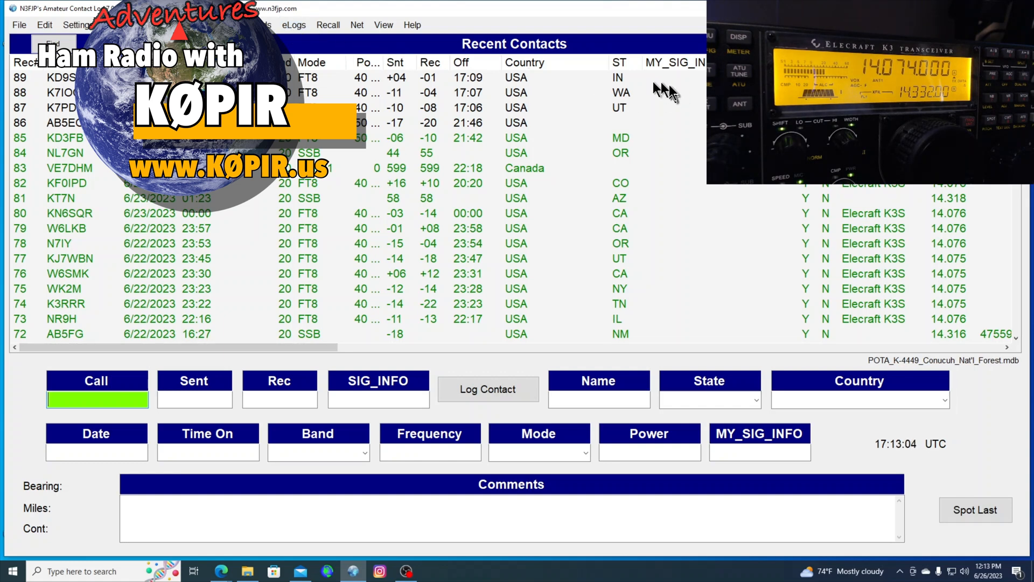
pyautogui.moveTo(666, 92)
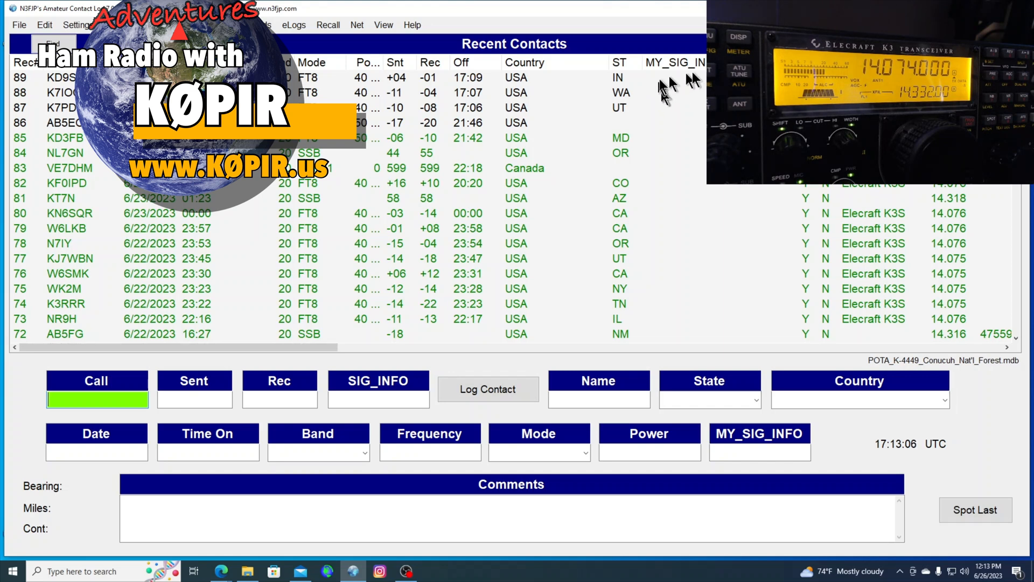